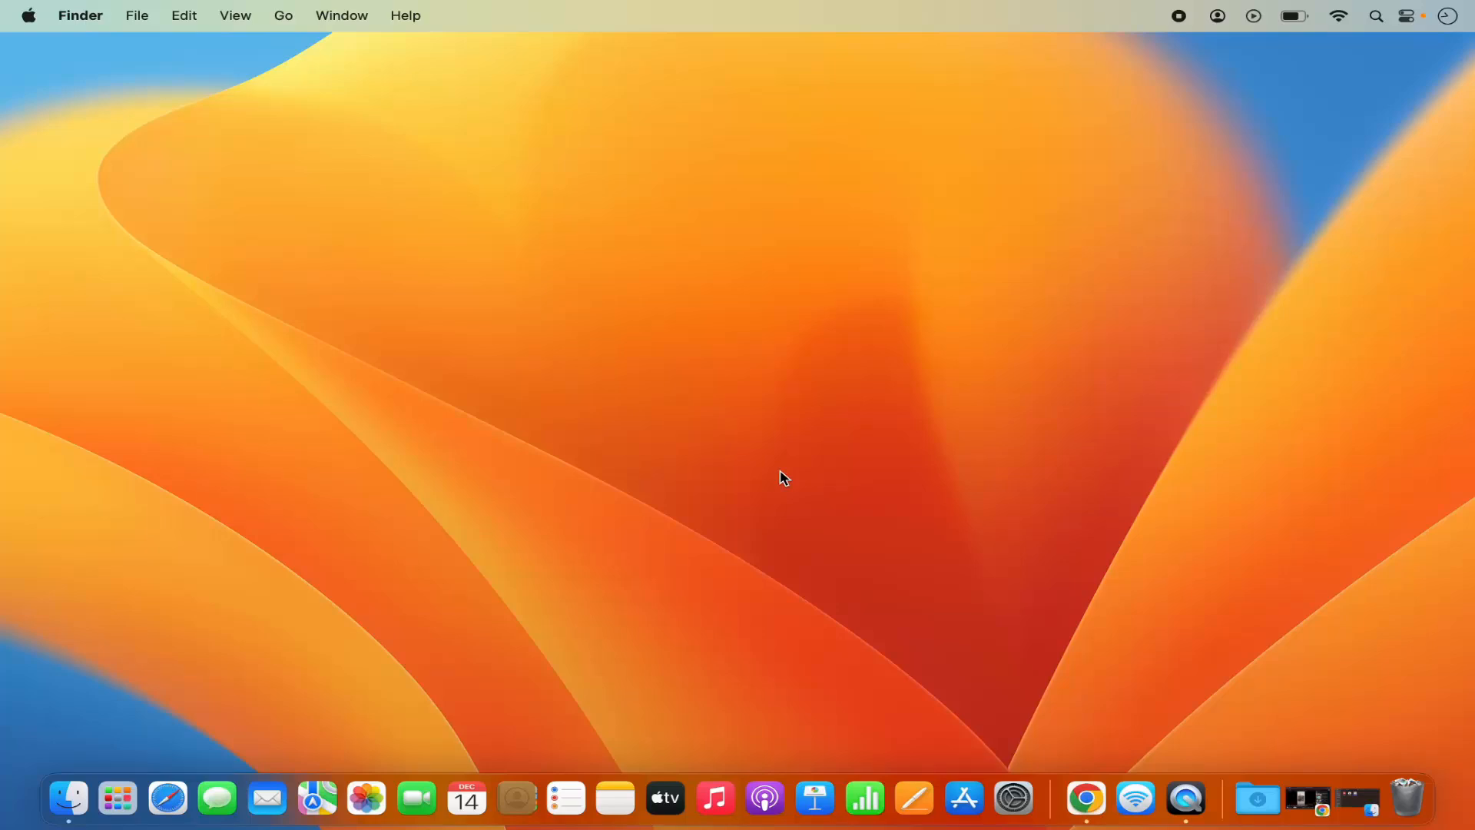
mouse_move(687, 344)
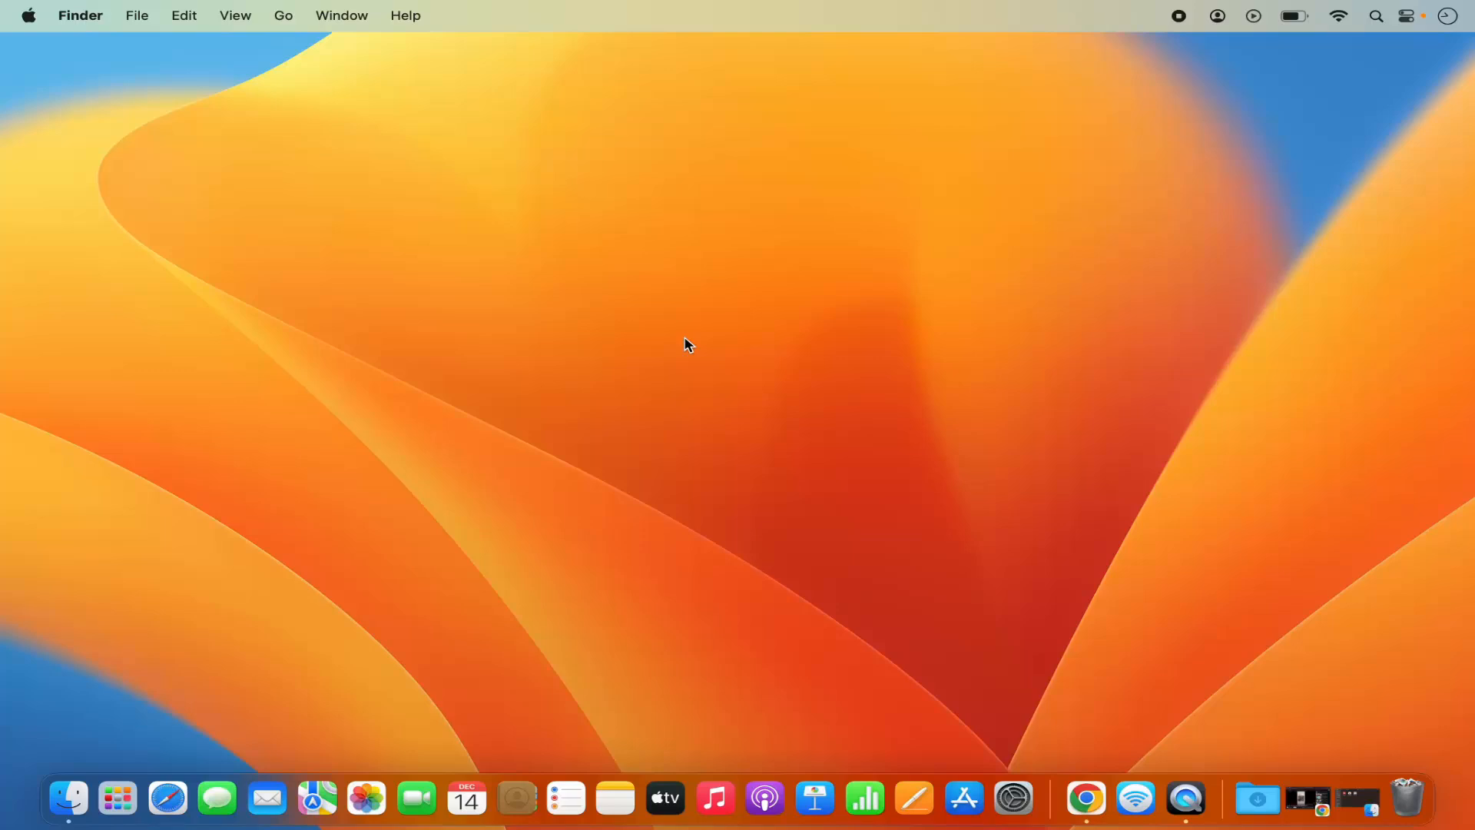
mouse_move(1013, 797)
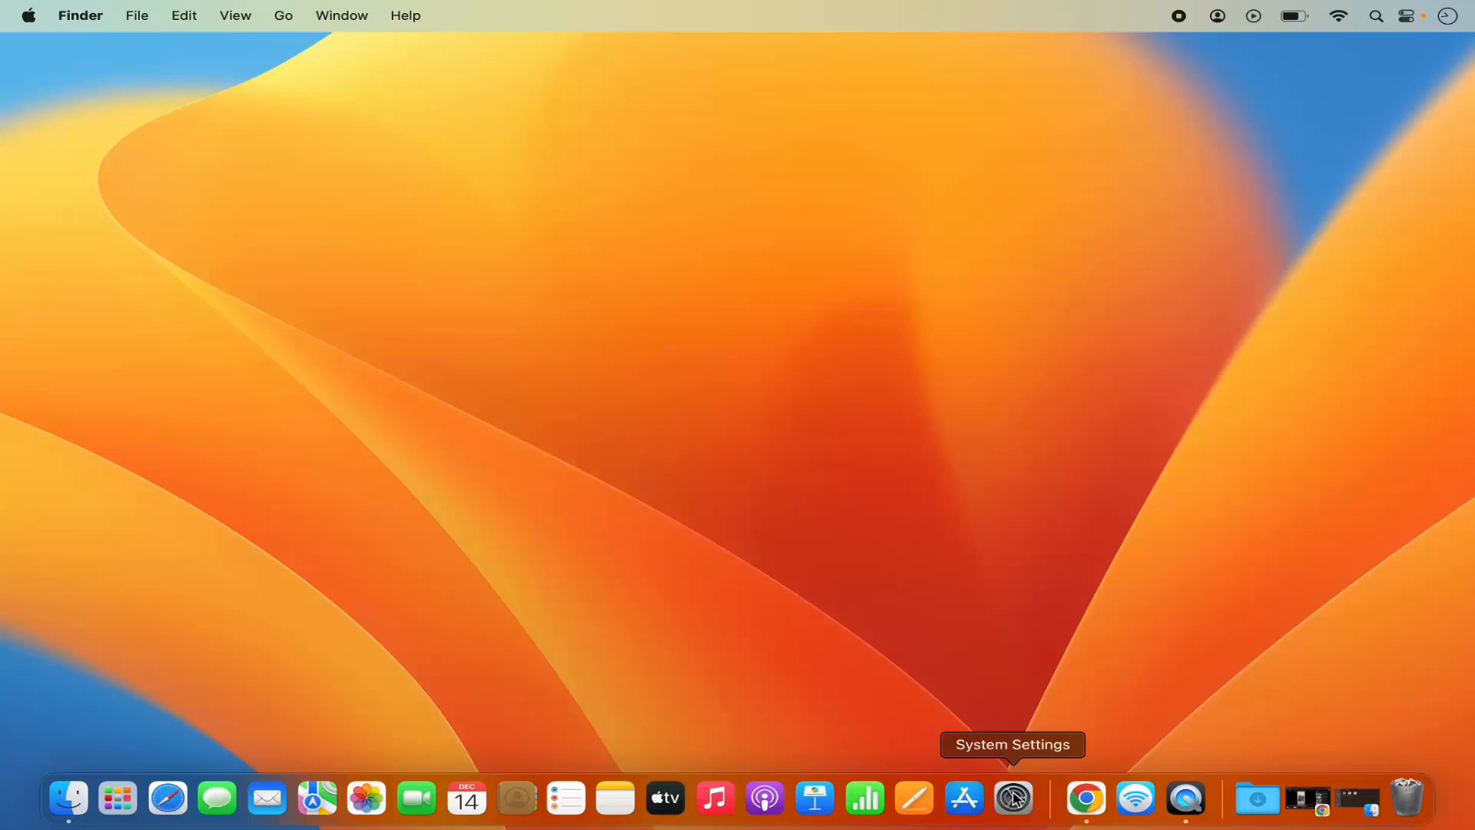
Launch System Settings from the Dock and show the General pane
left_click(1012, 799)
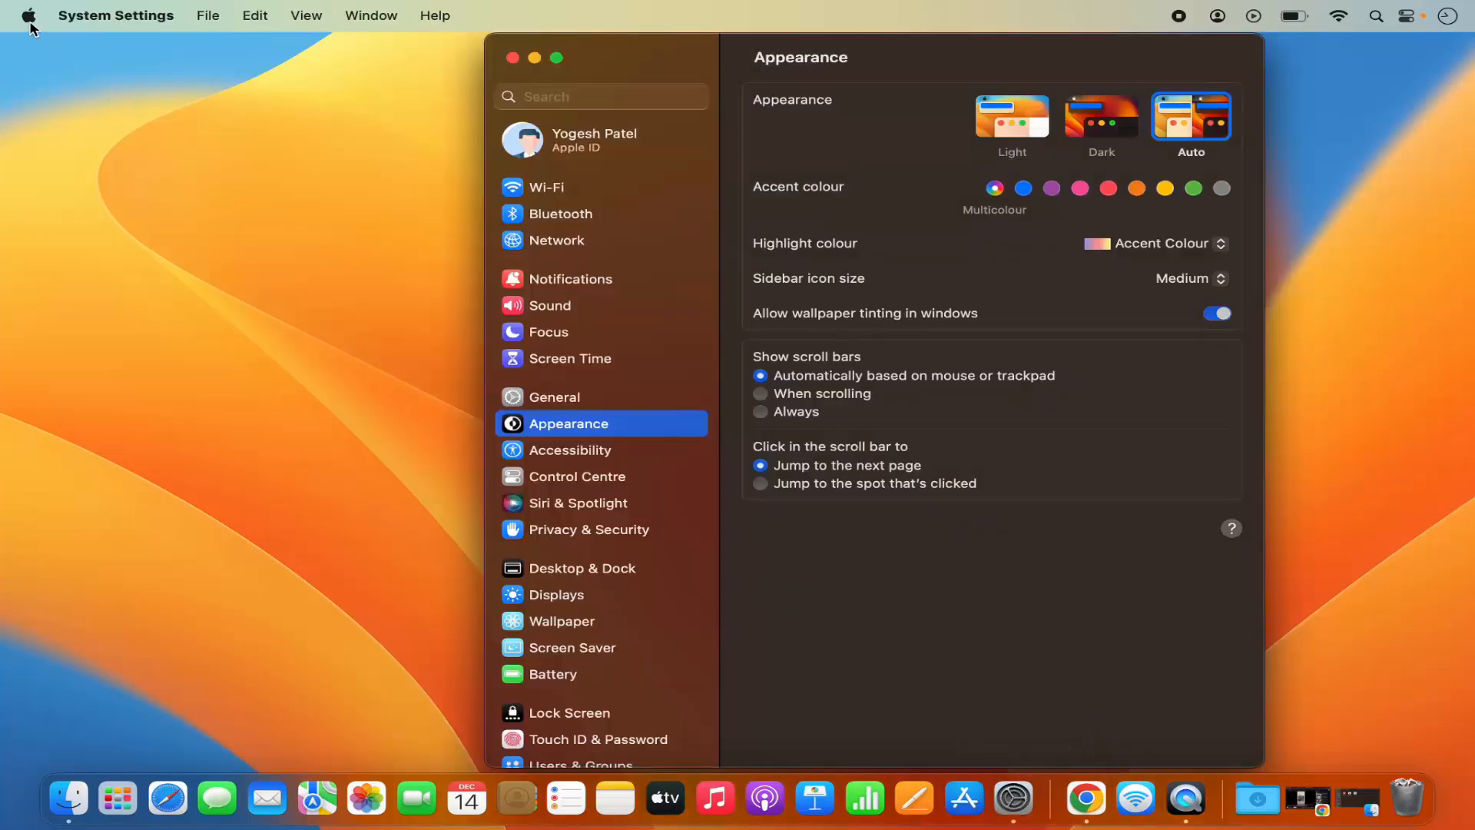
left_click(27, 16)
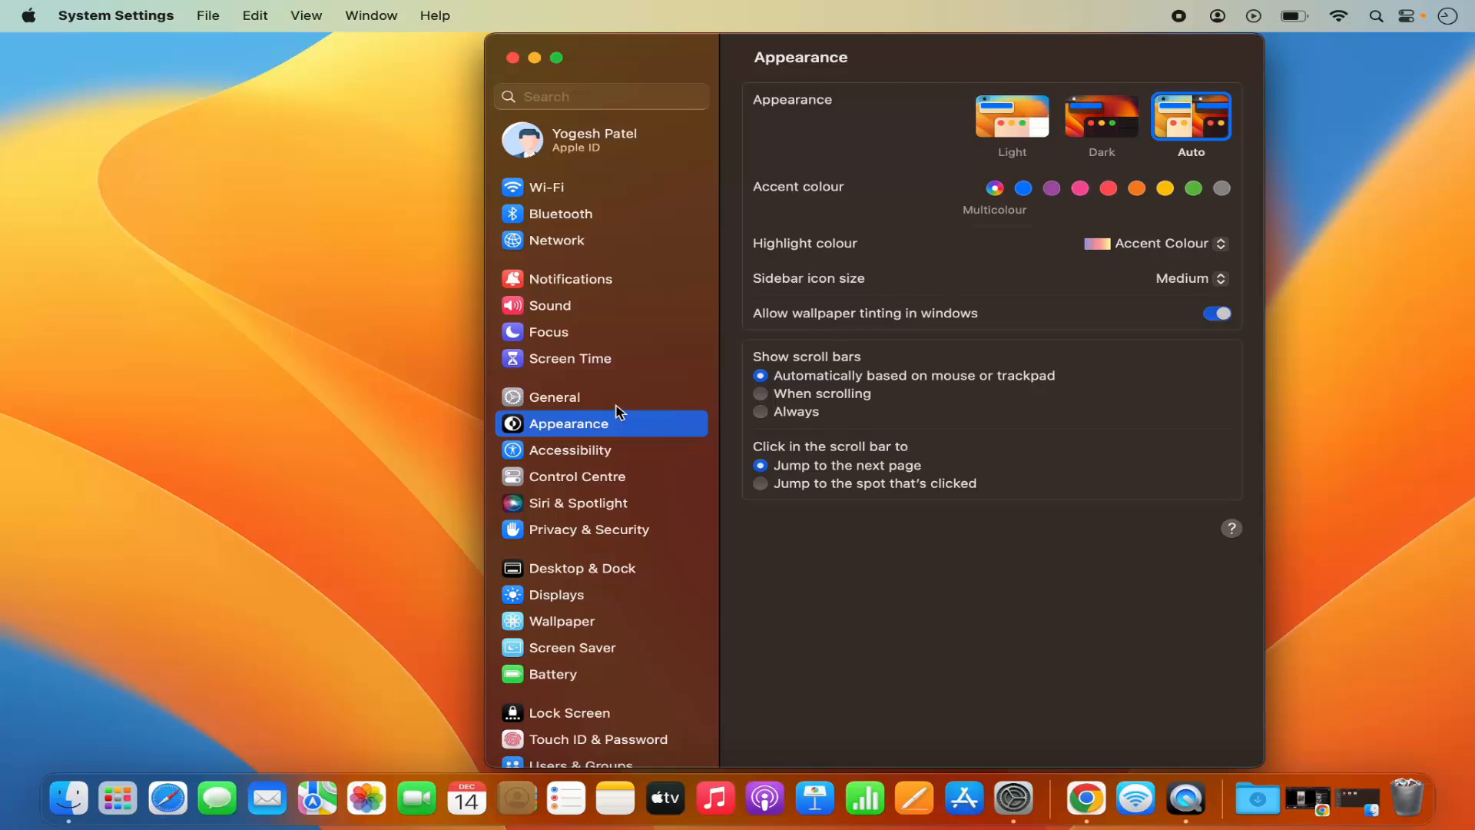
left_click(555, 397)
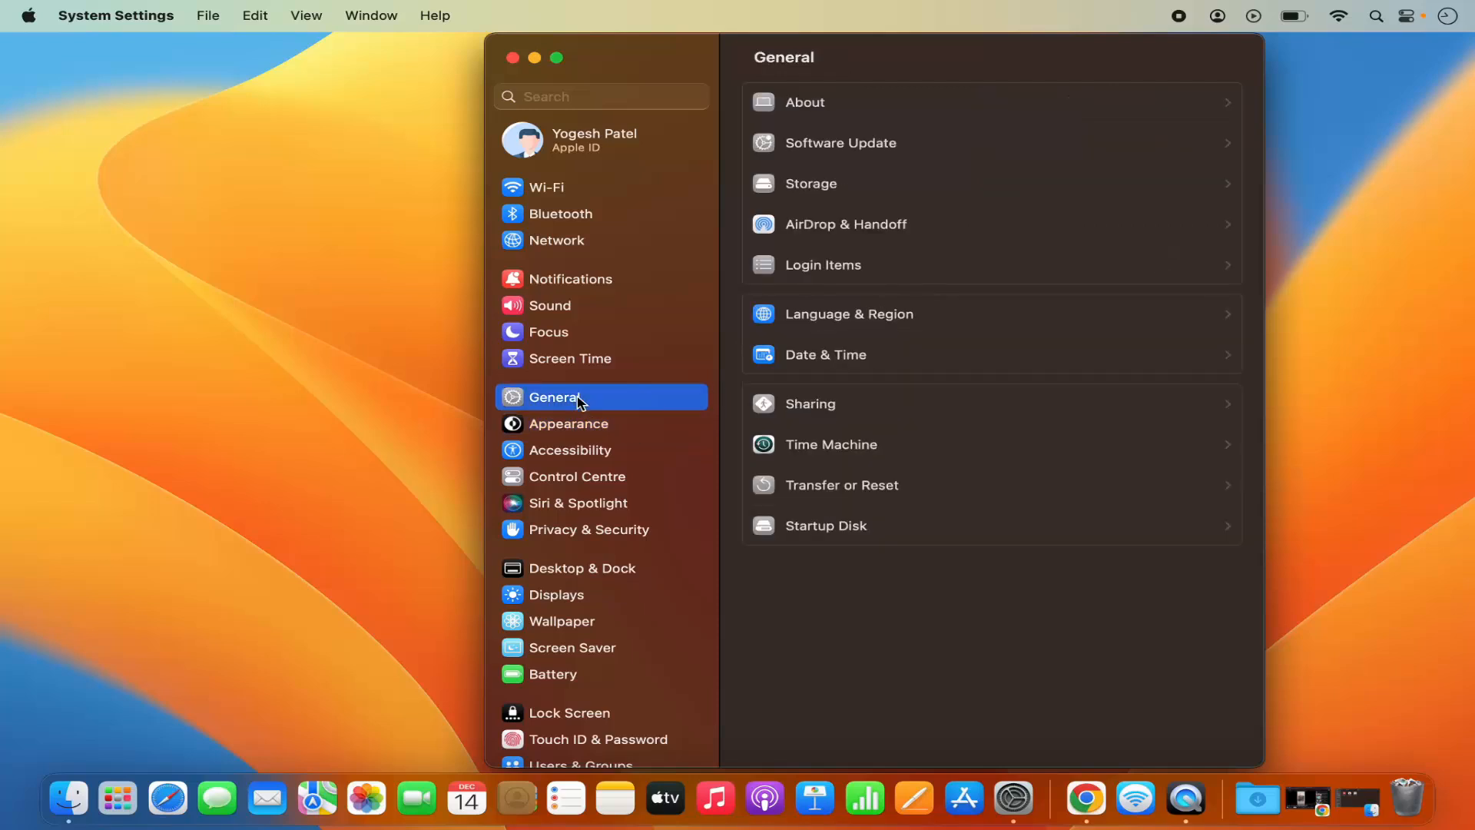
mouse_move(817, 232)
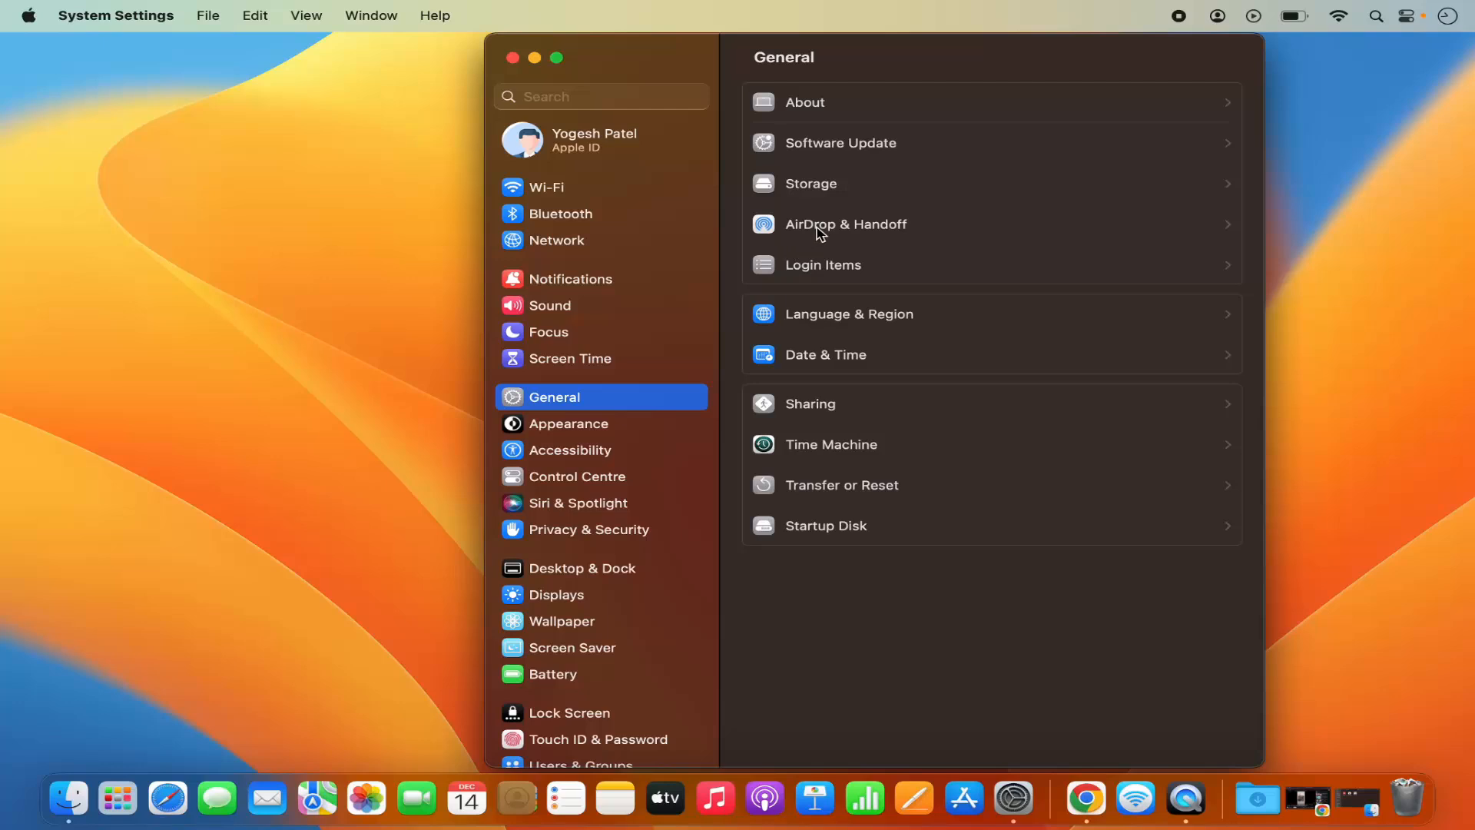
In AirDrop & Handoff, set the Mac's AirDrop discoverability from No One to Everyone
left_click(845, 224)
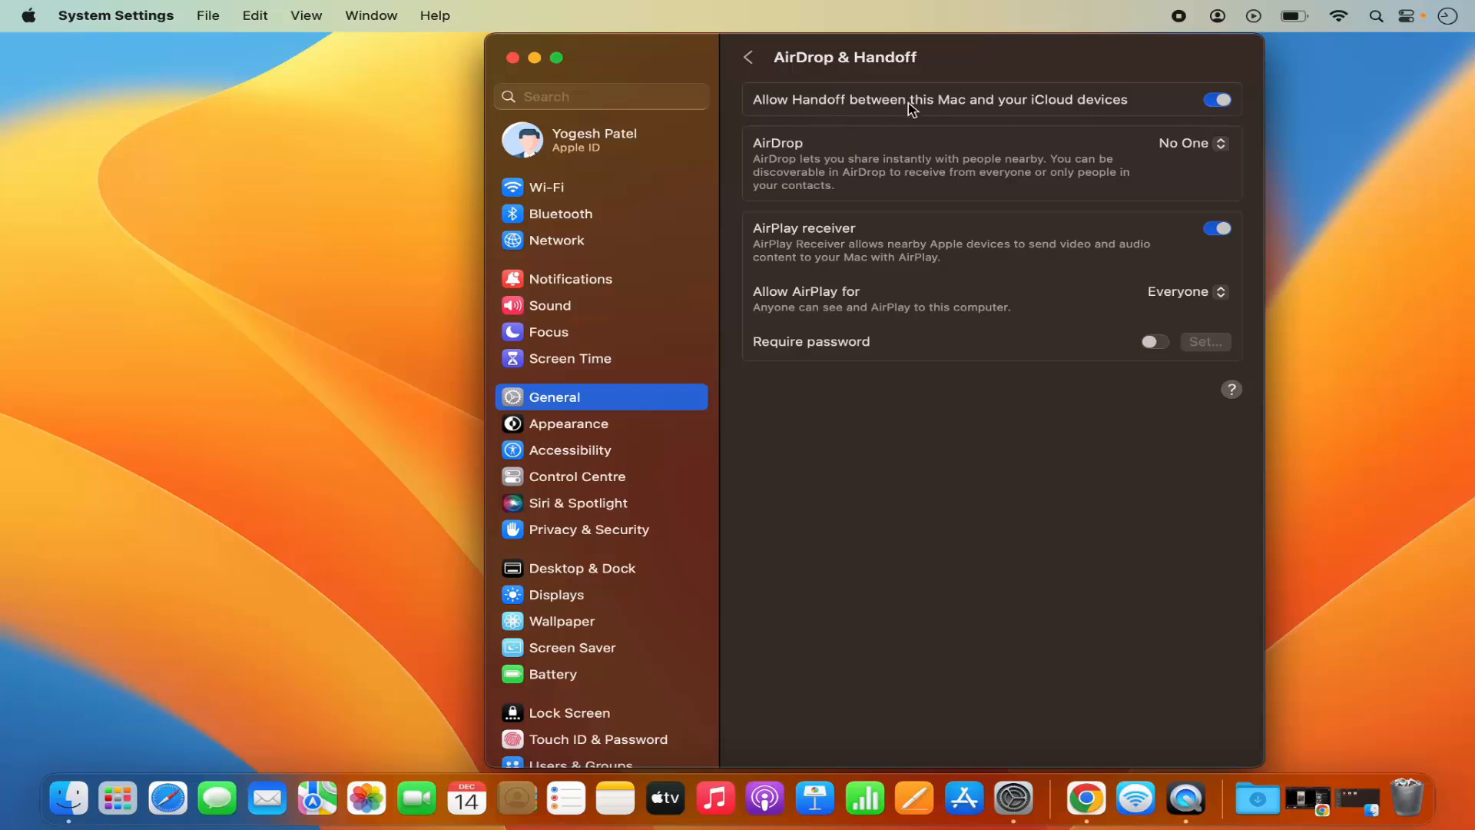
mouse_move(966, 117)
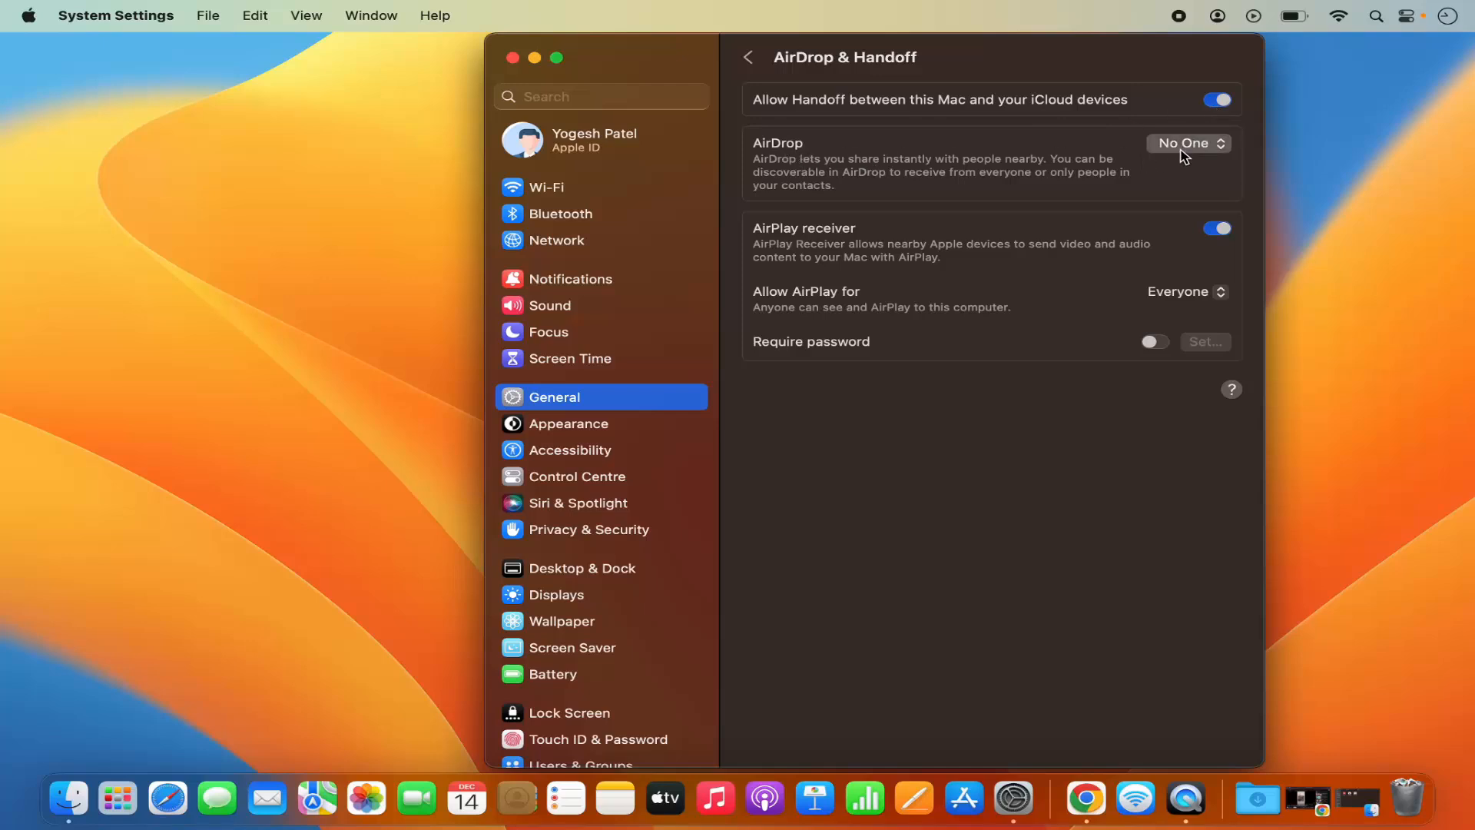
left_click(1188, 143)
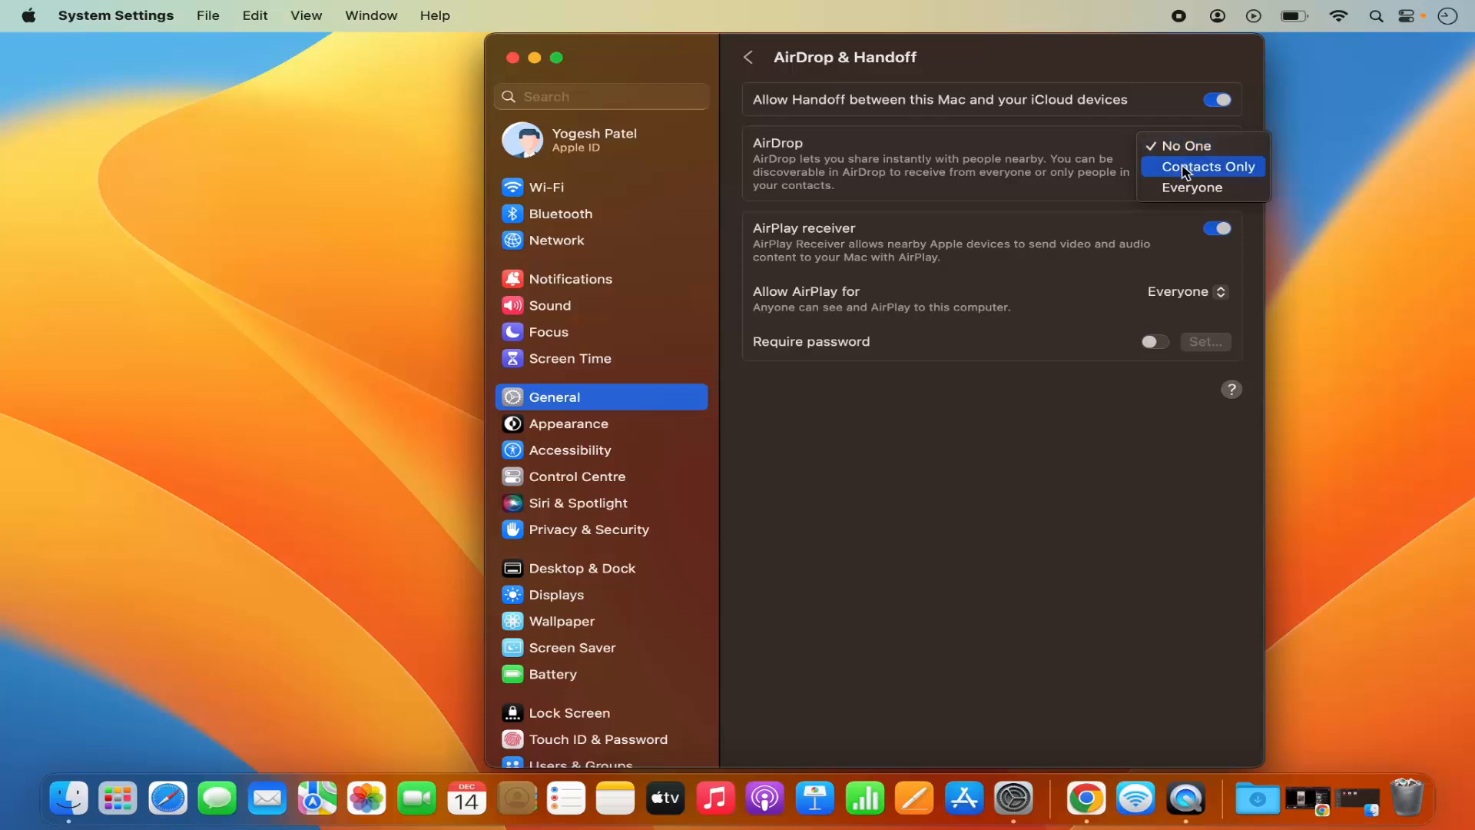
left_click(1191, 188)
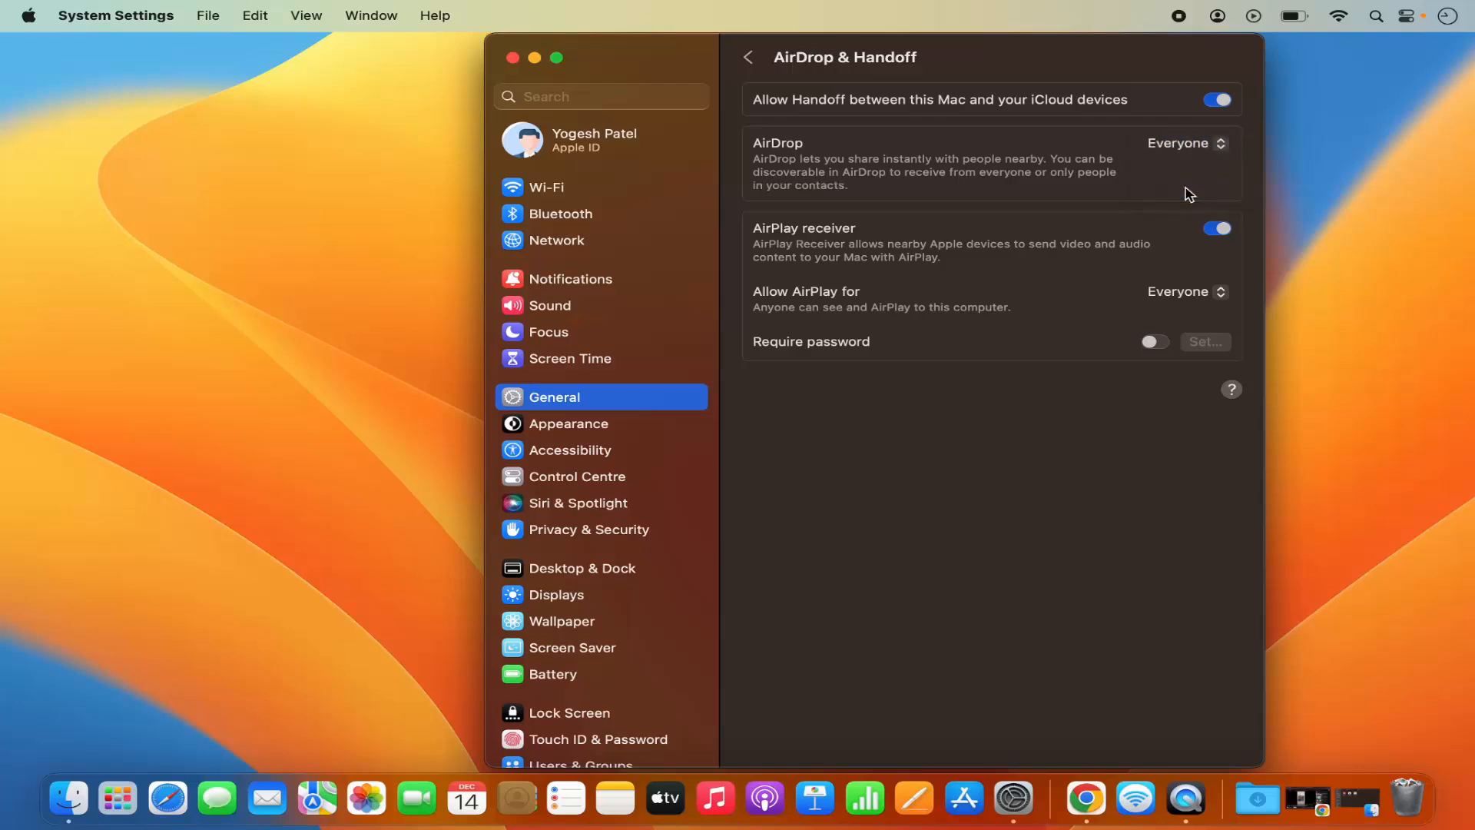
mouse_move(836, 166)
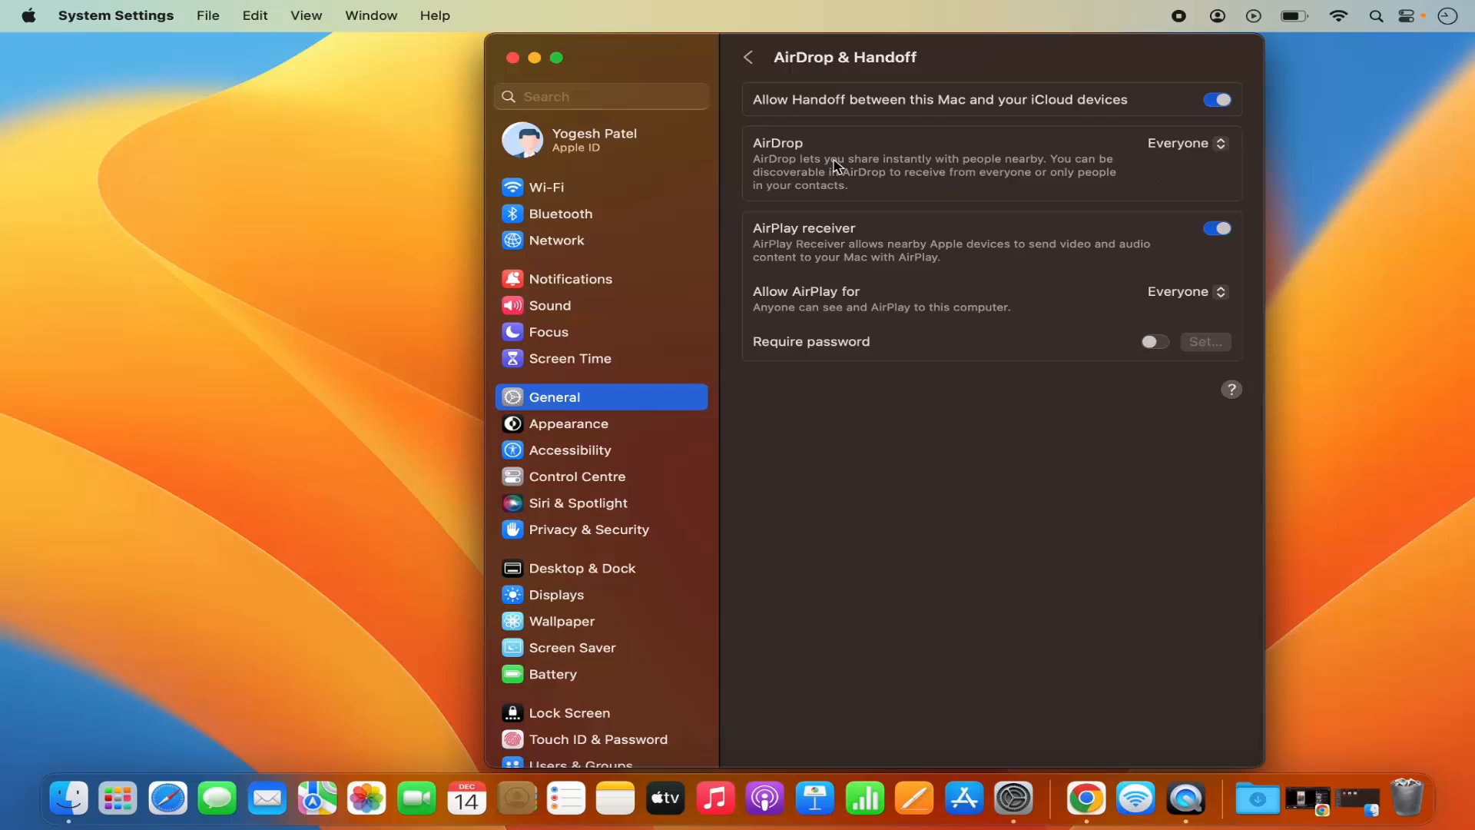
mouse_move(865, 173)
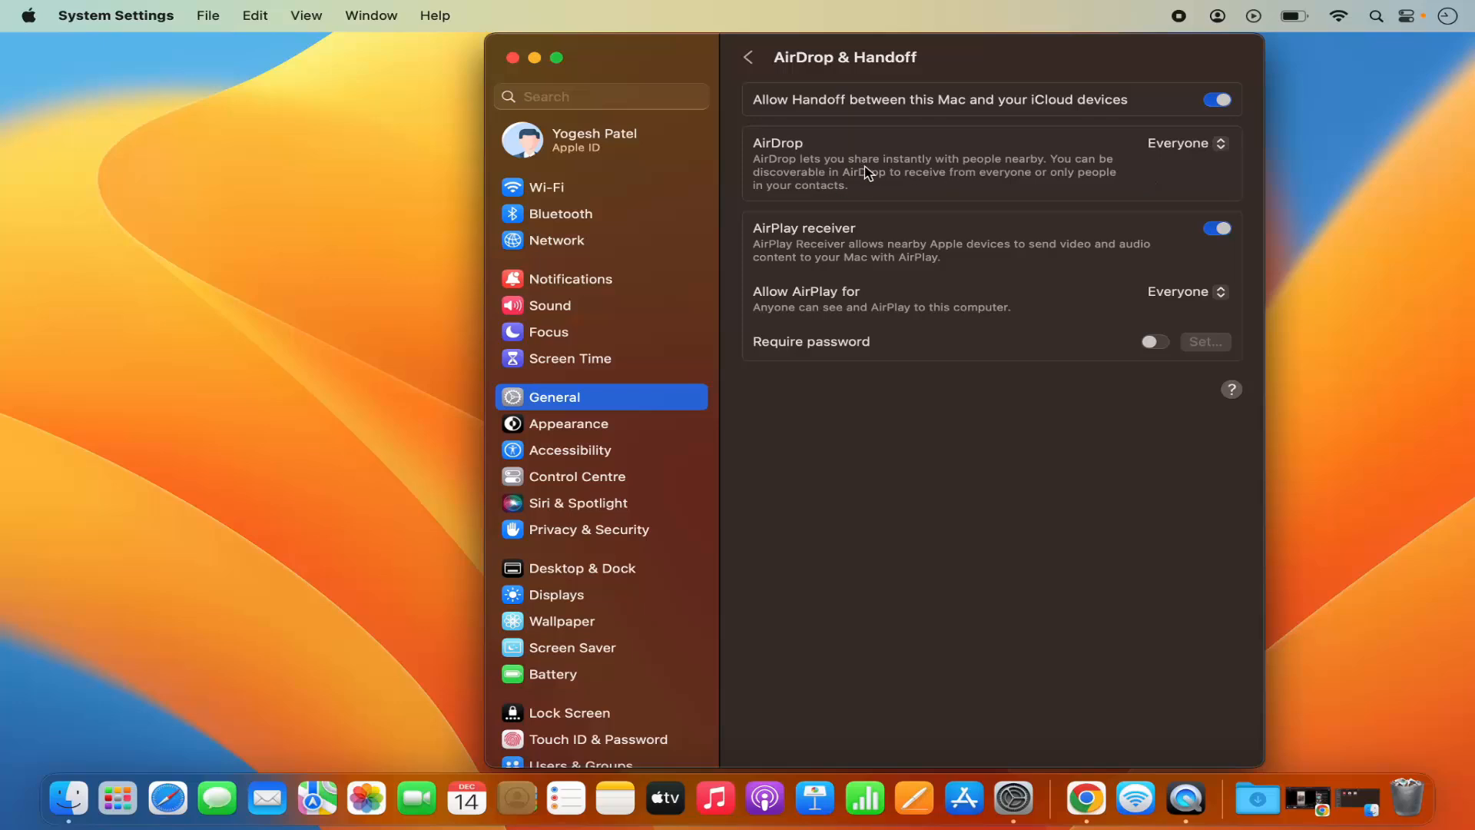
mouse_move(907, 173)
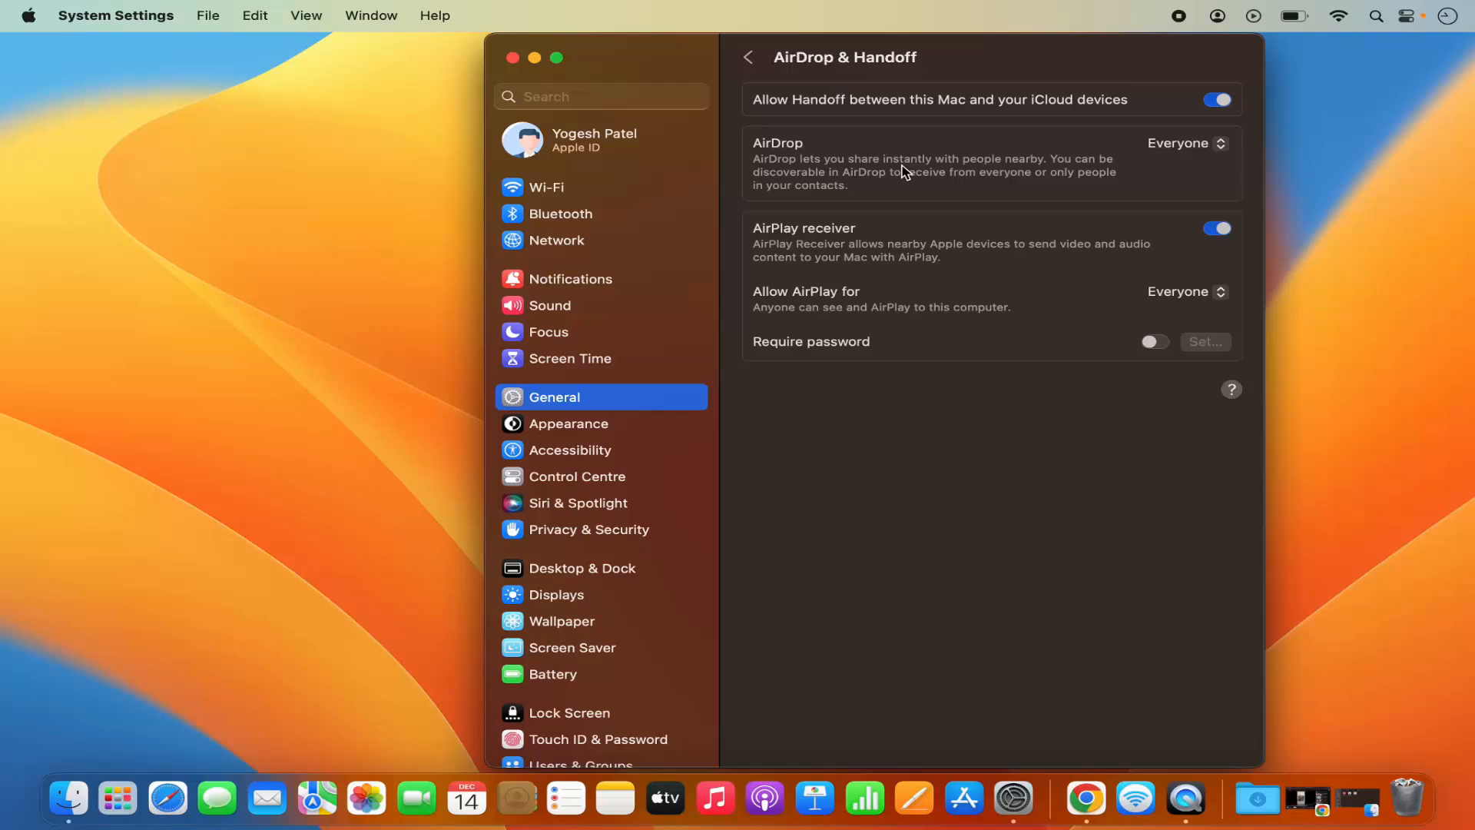
mouse_move(803, 156)
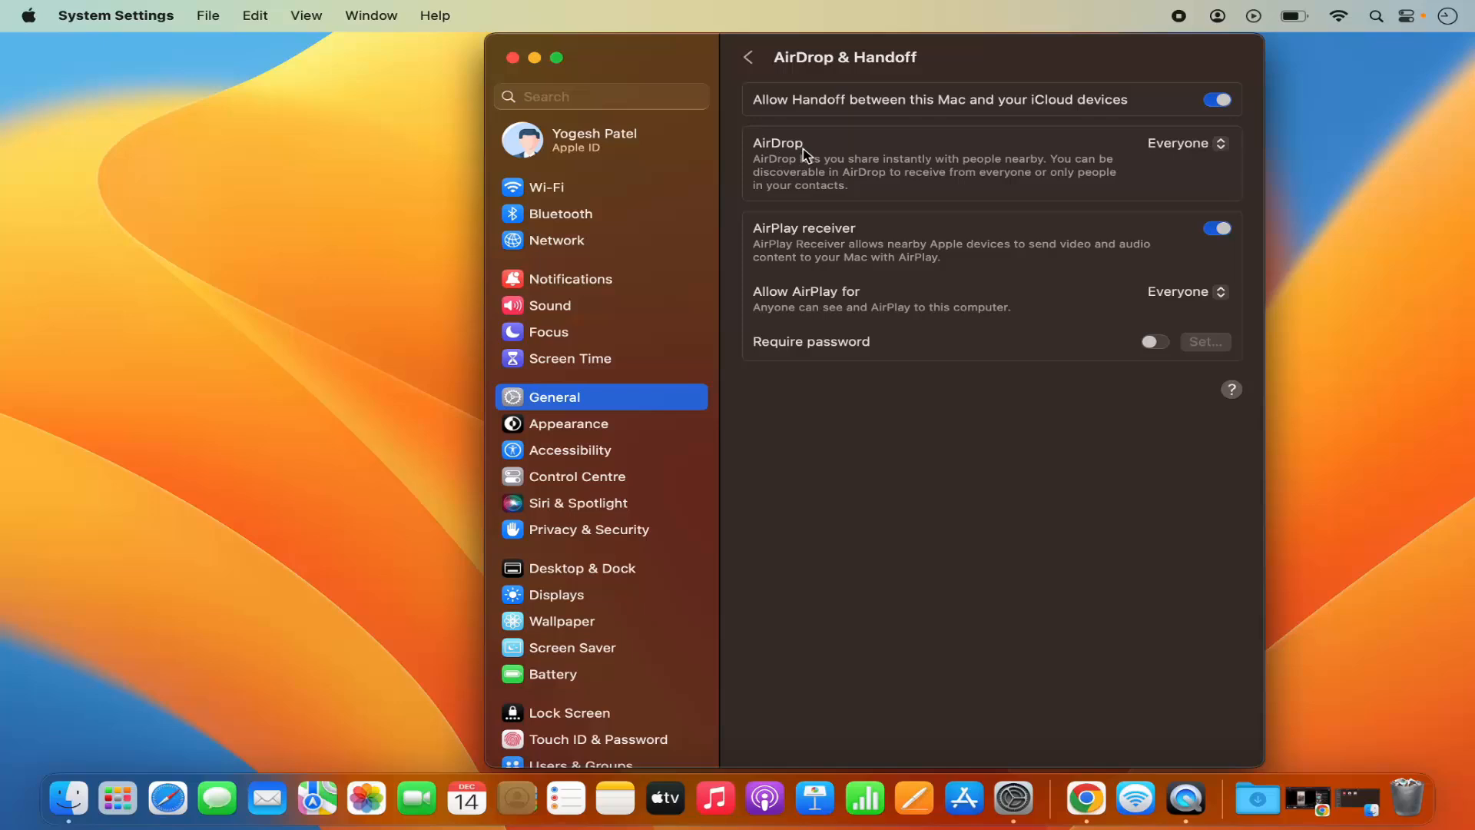
left_click(1184, 141)
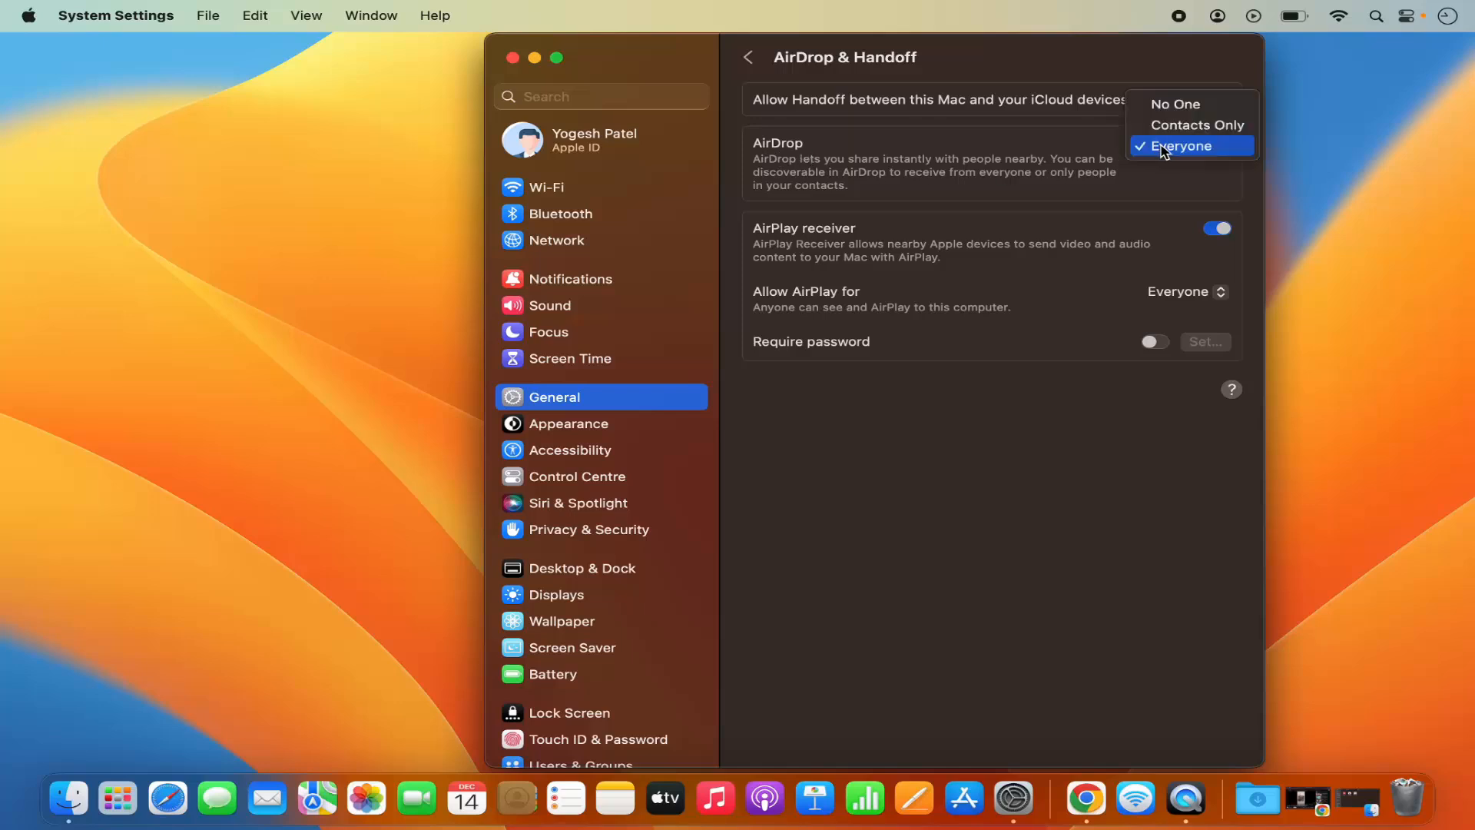
left_click(1191, 146)
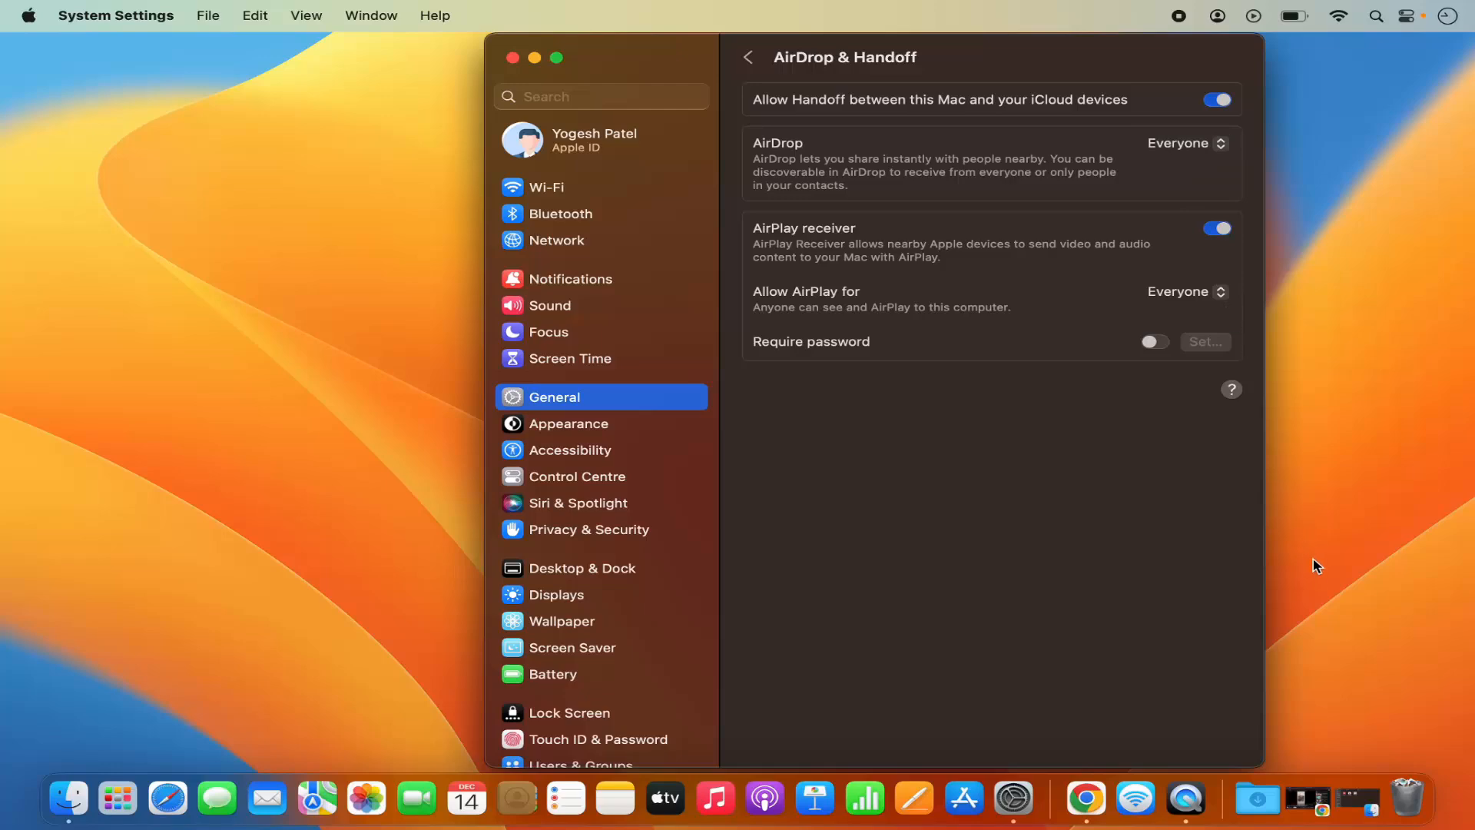
mouse_move(1355, 801)
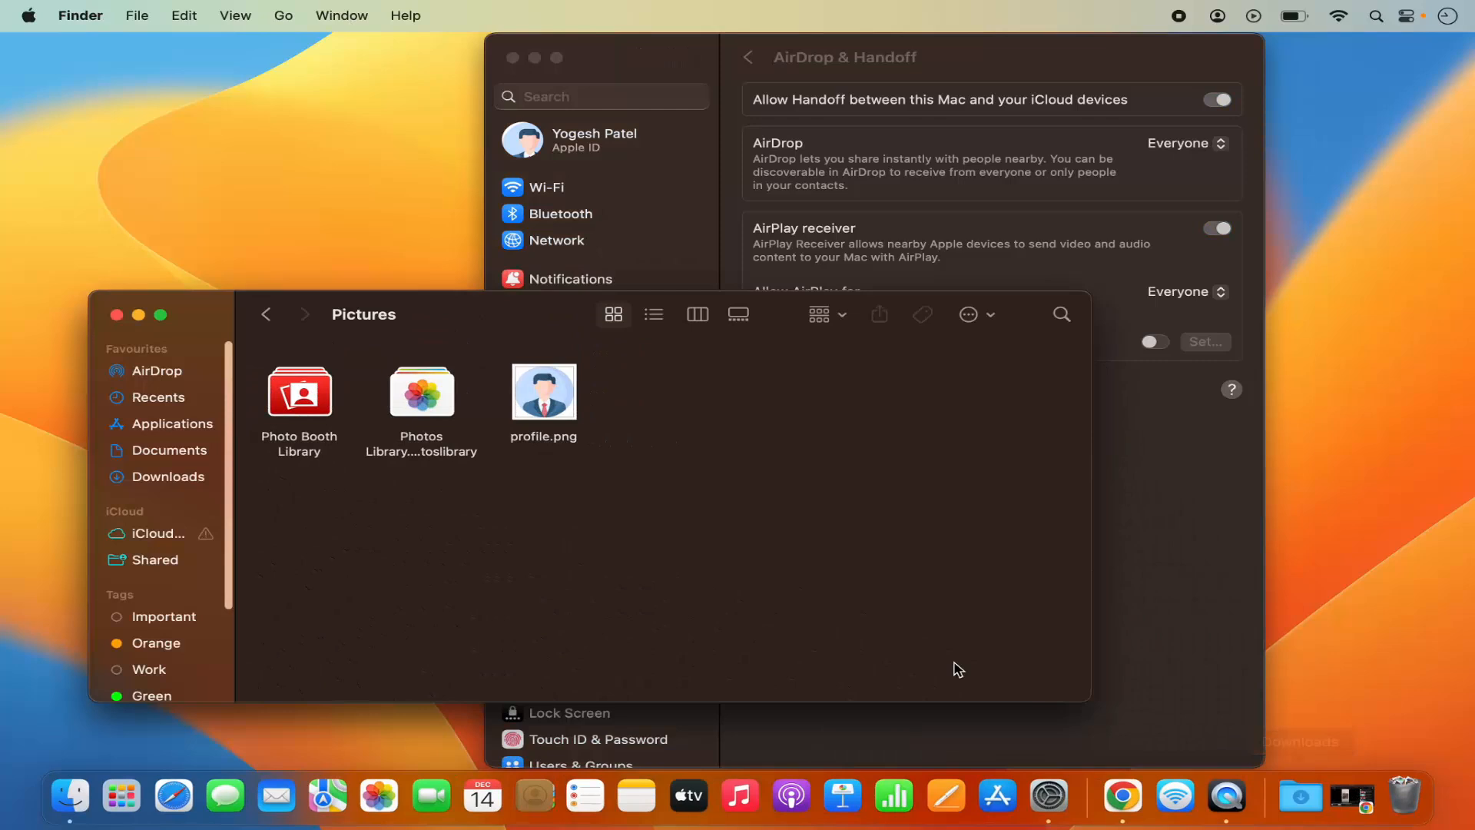
In the Pictures folder, bring up the Share menu for profile.png
left_click(542, 392)
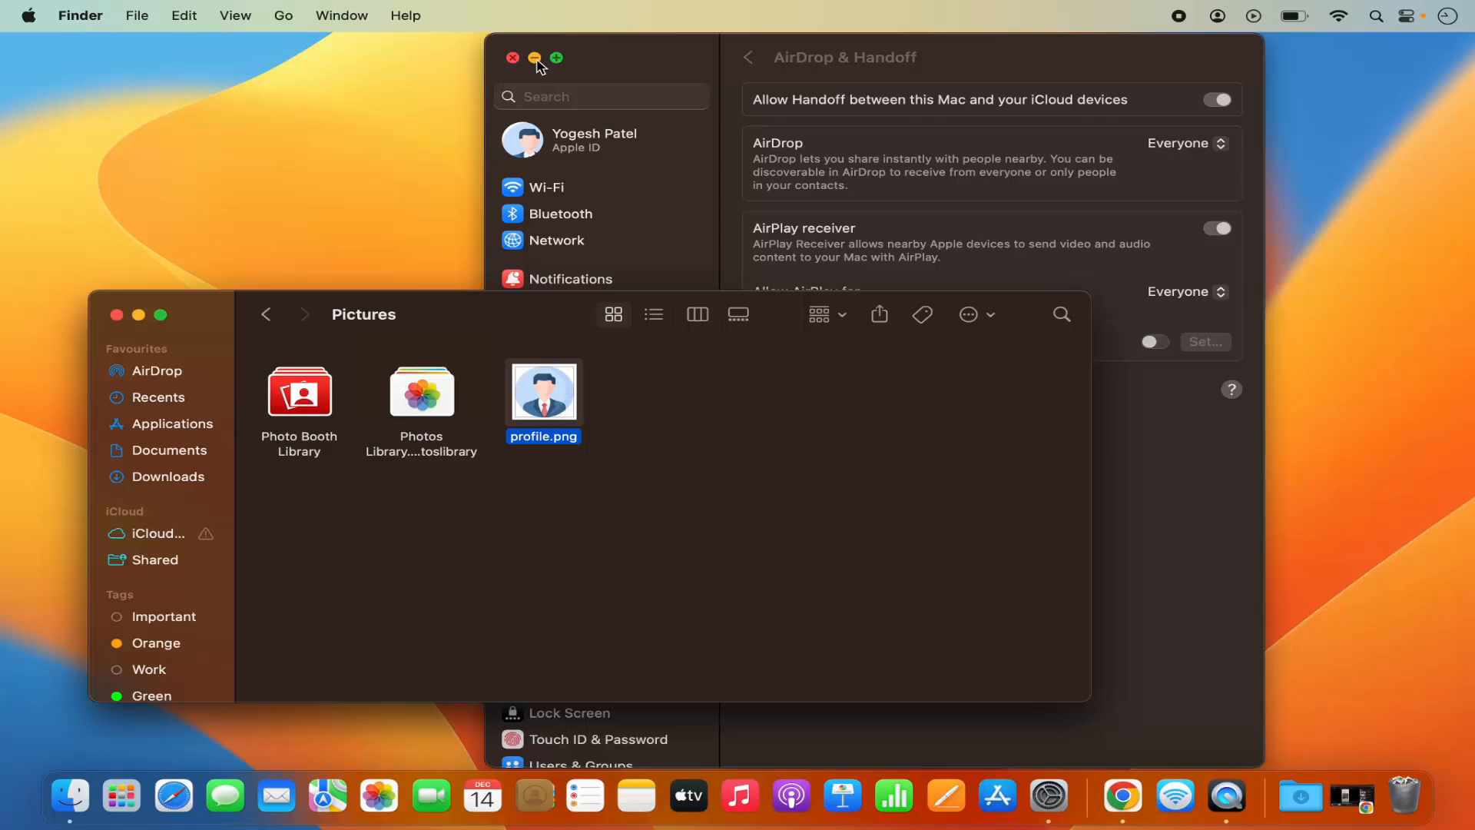
left_click(514, 57)
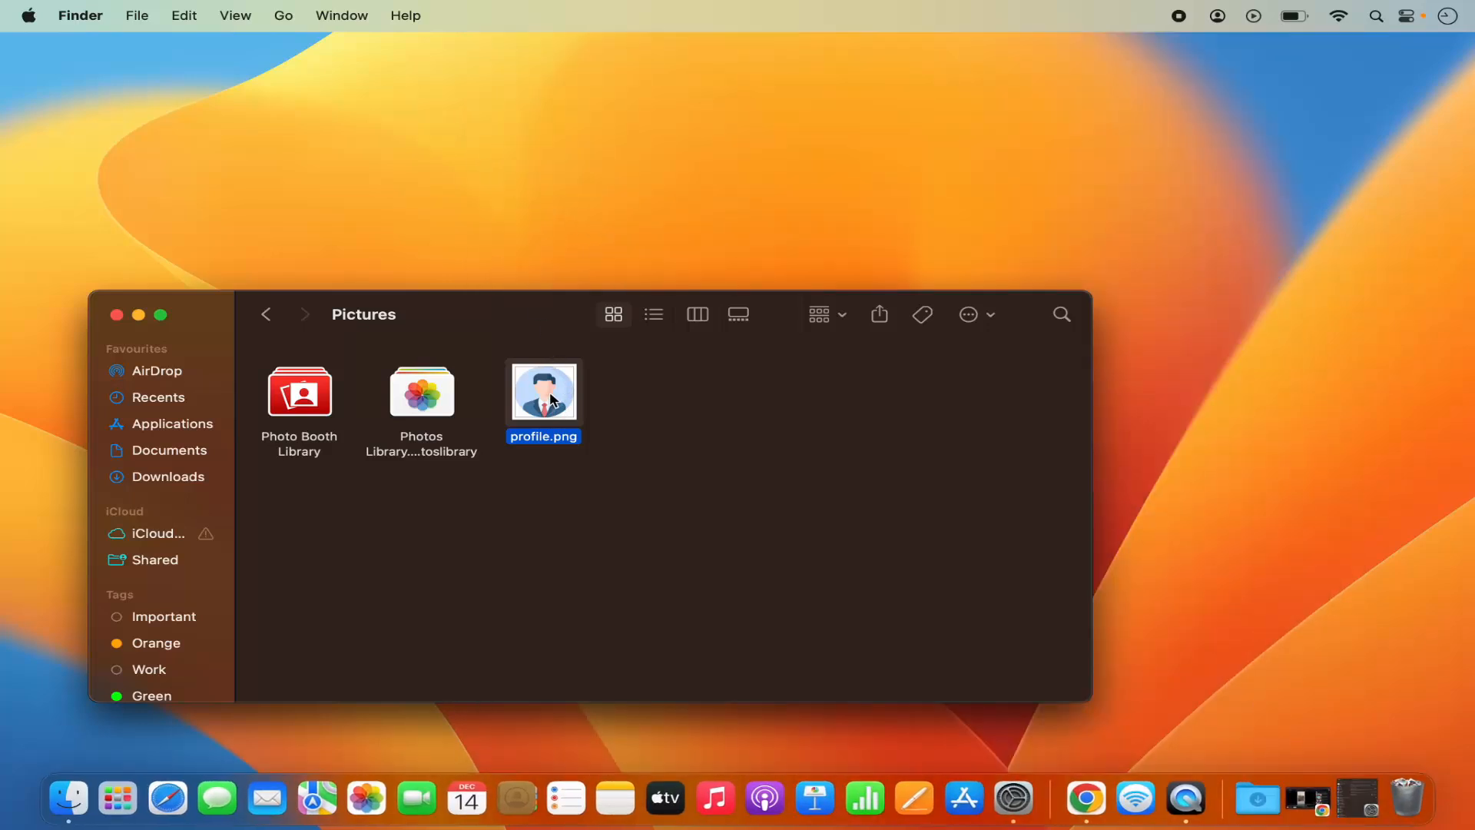
right_click(543, 389)
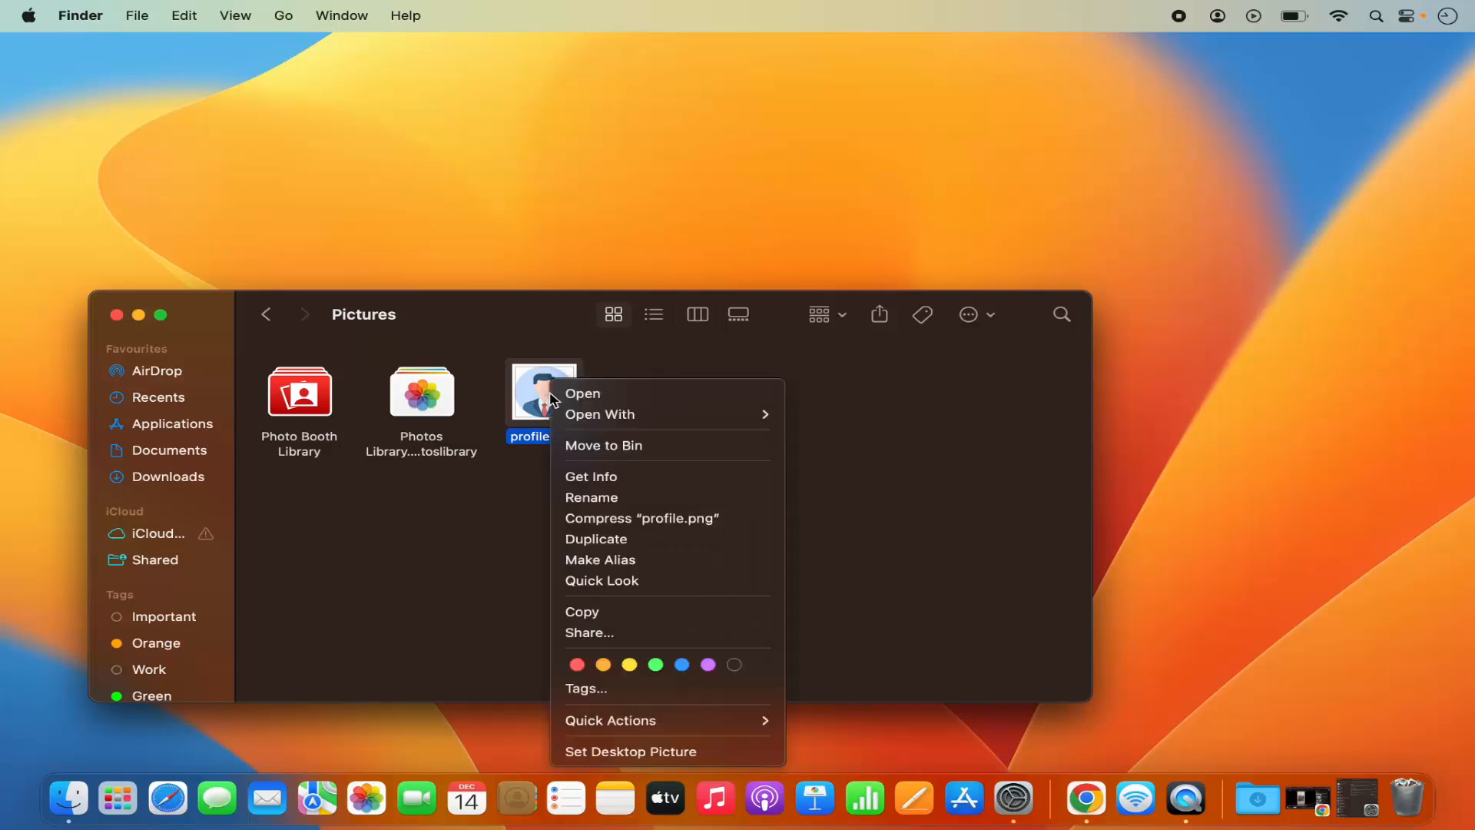
mouse_move(625, 560)
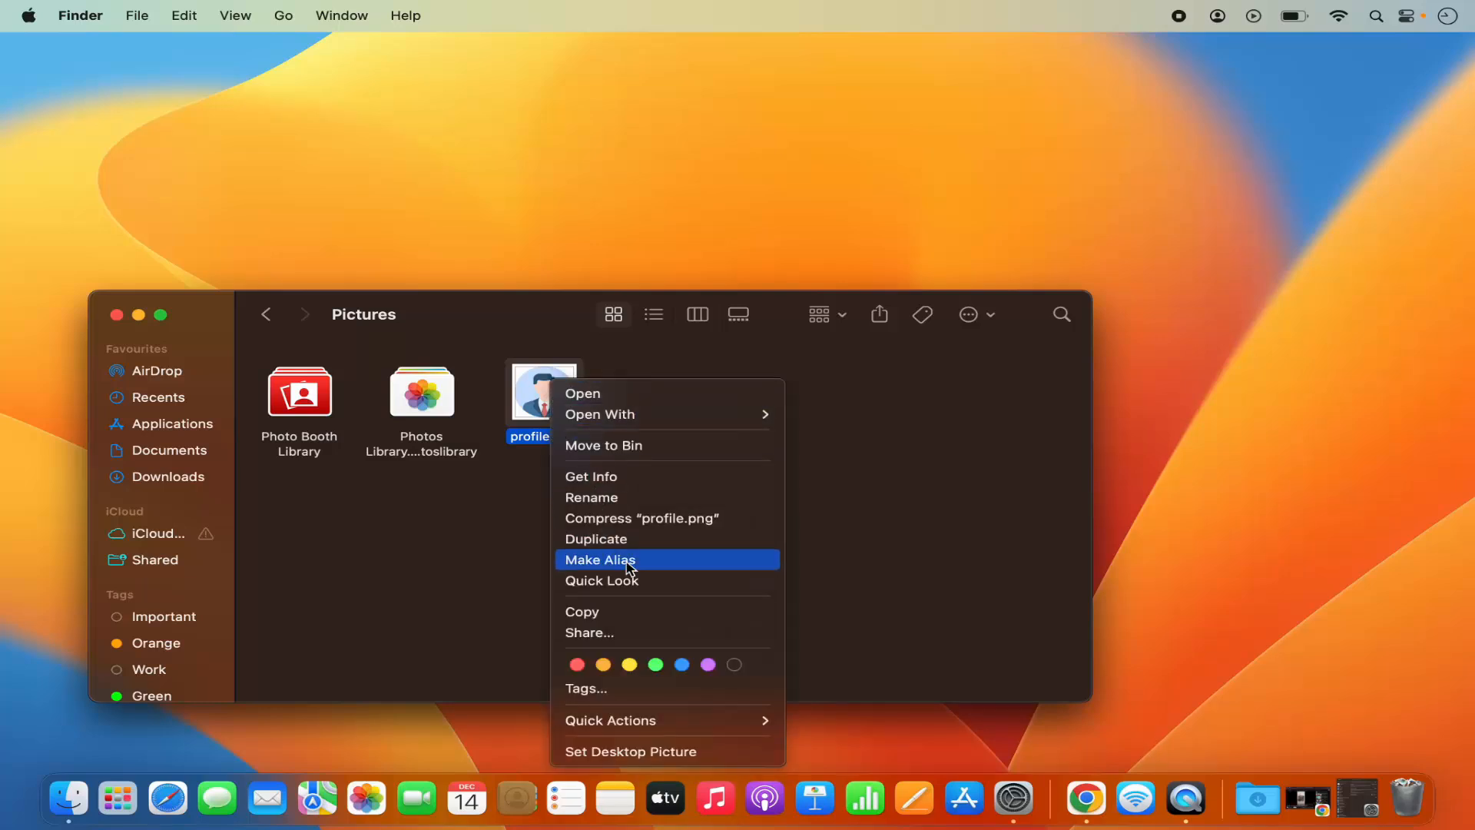
left_click(588, 632)
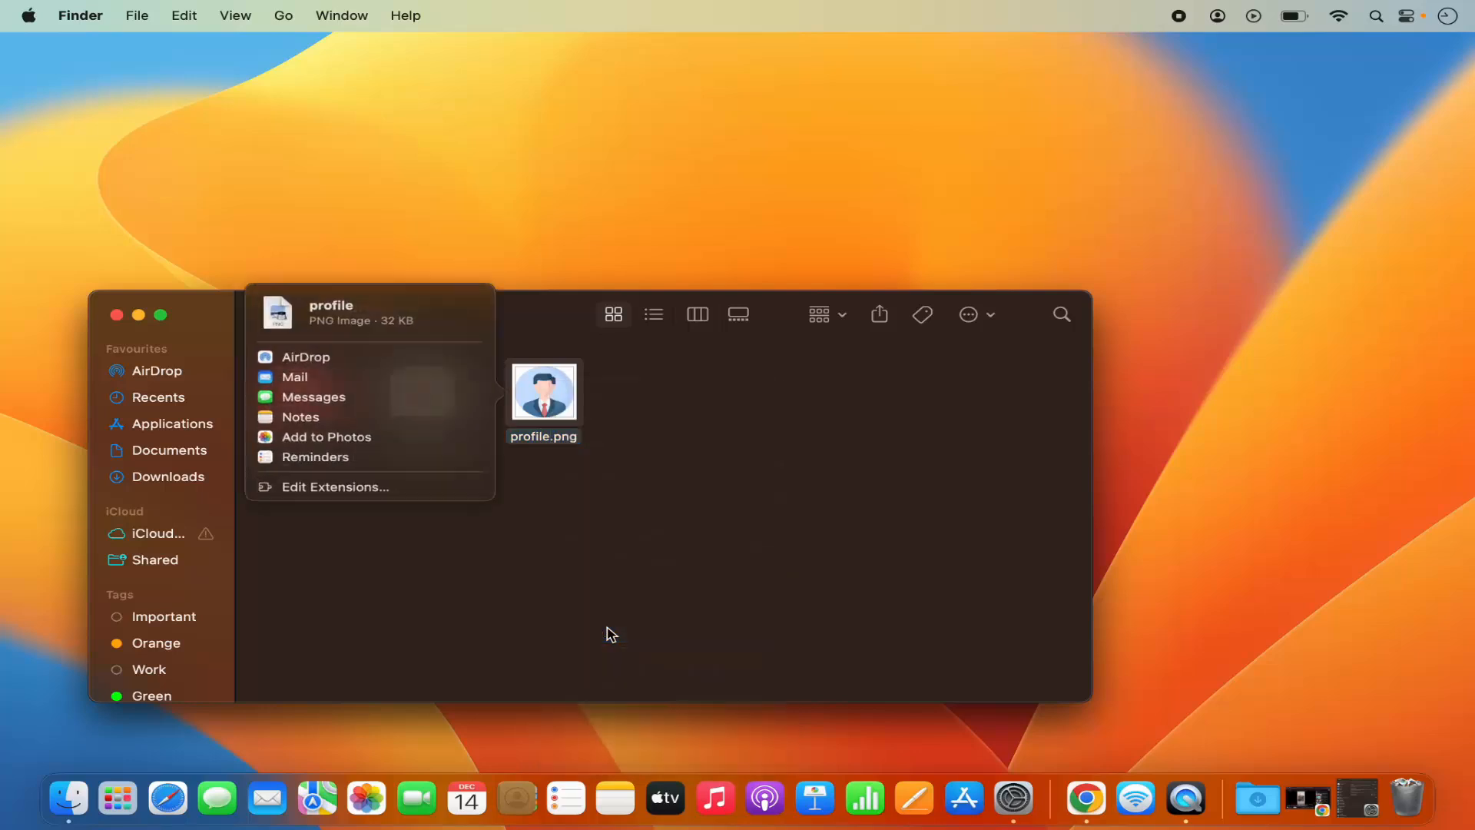
mouse_move(339, 363)
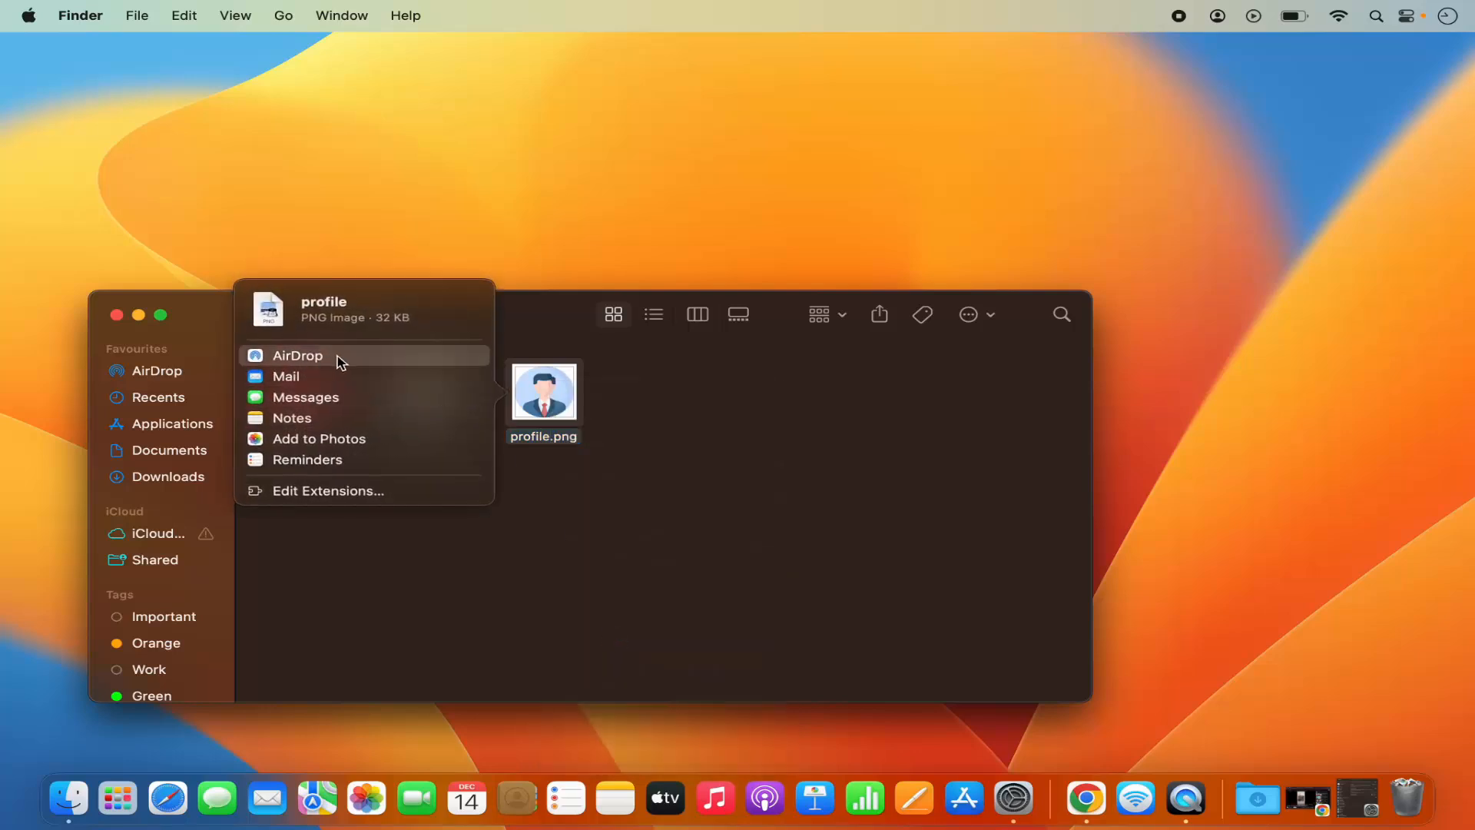
mouse_move(323, 362)
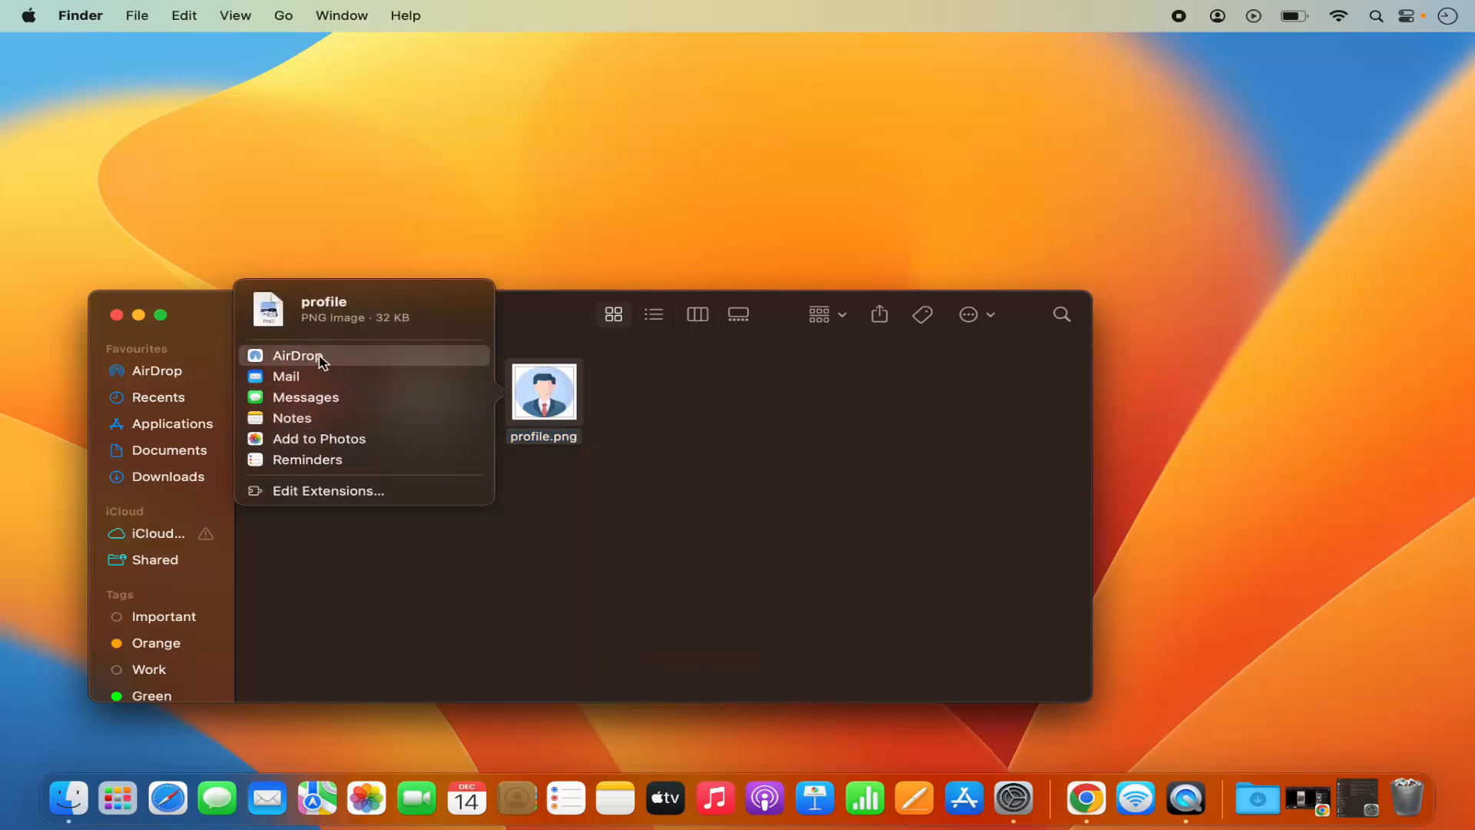
Choose AirDrop as the share destination for profile.png
left_click(299, 355)
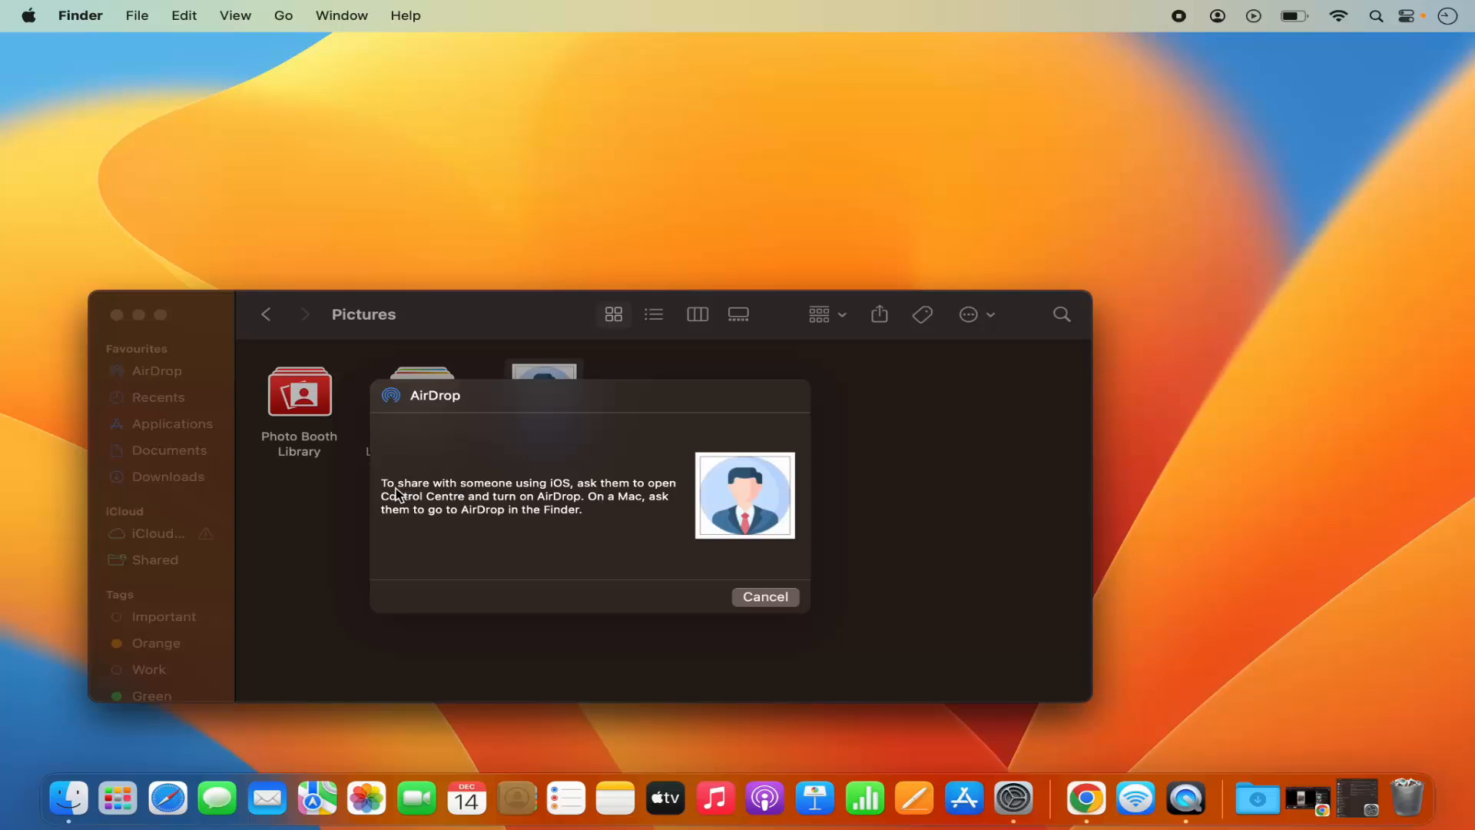
mouse_move(577, 493)
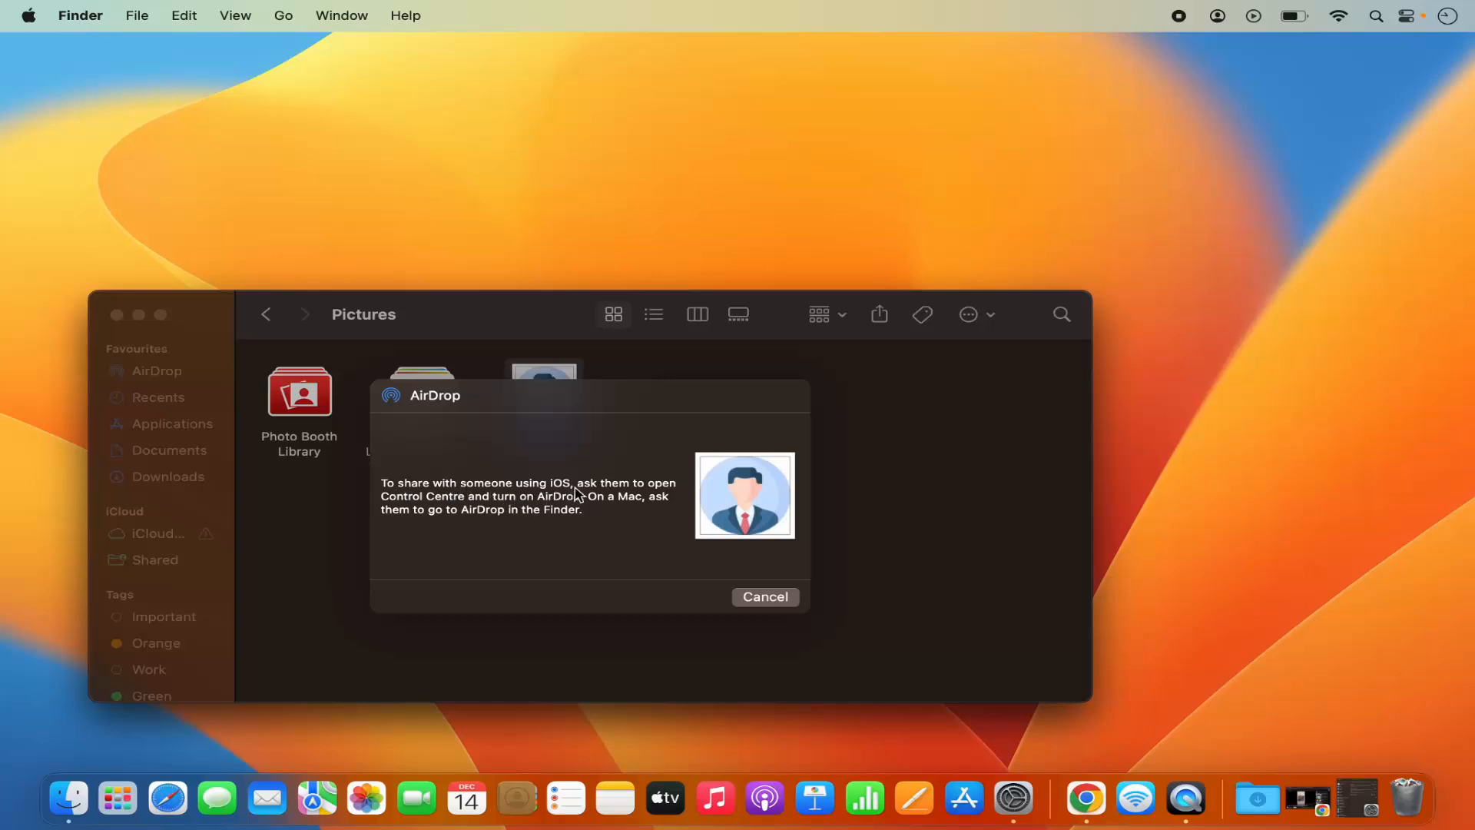
mouse_move(461, 508)
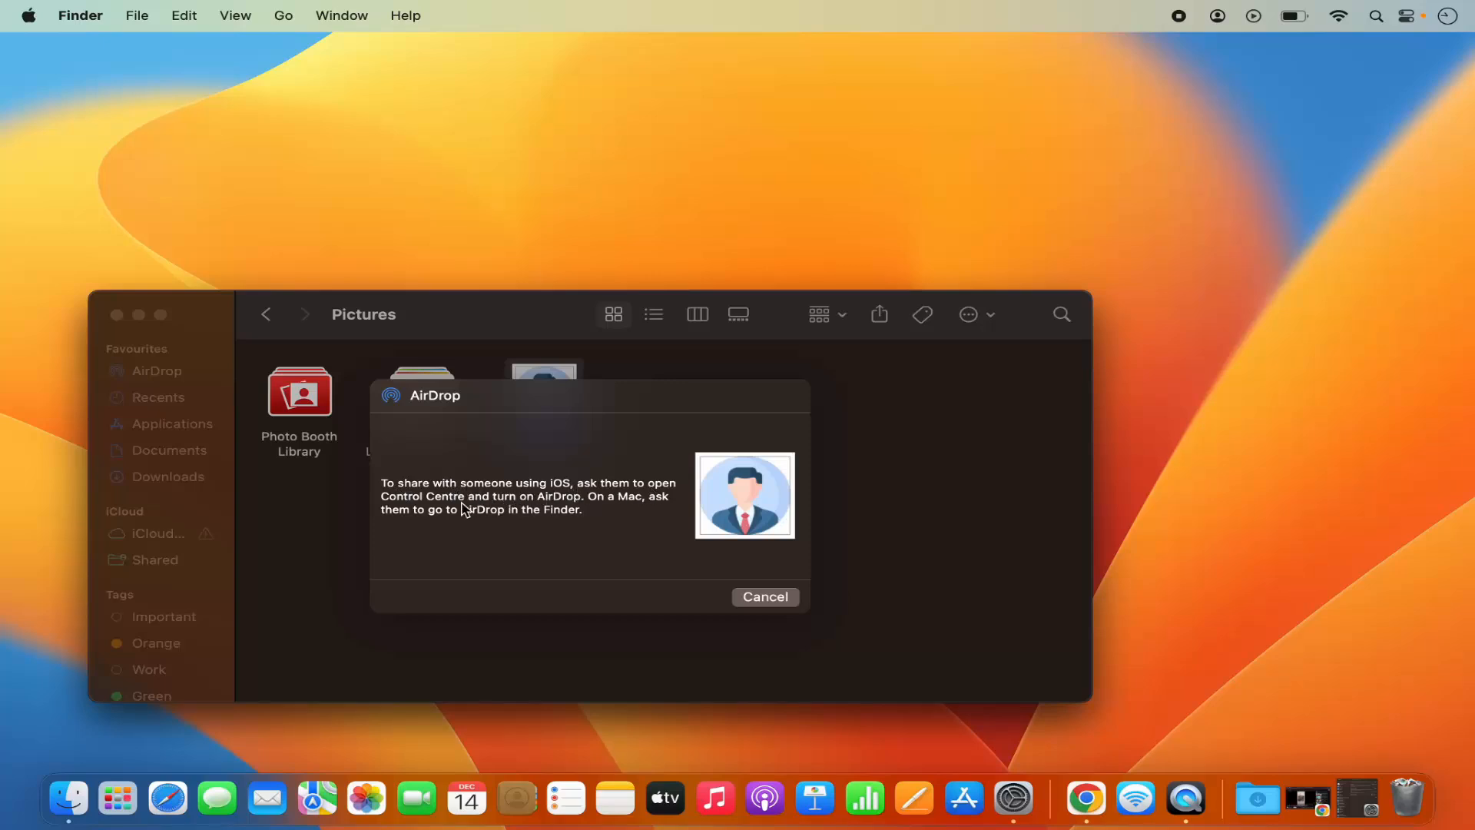
mouse_move(590, 510)
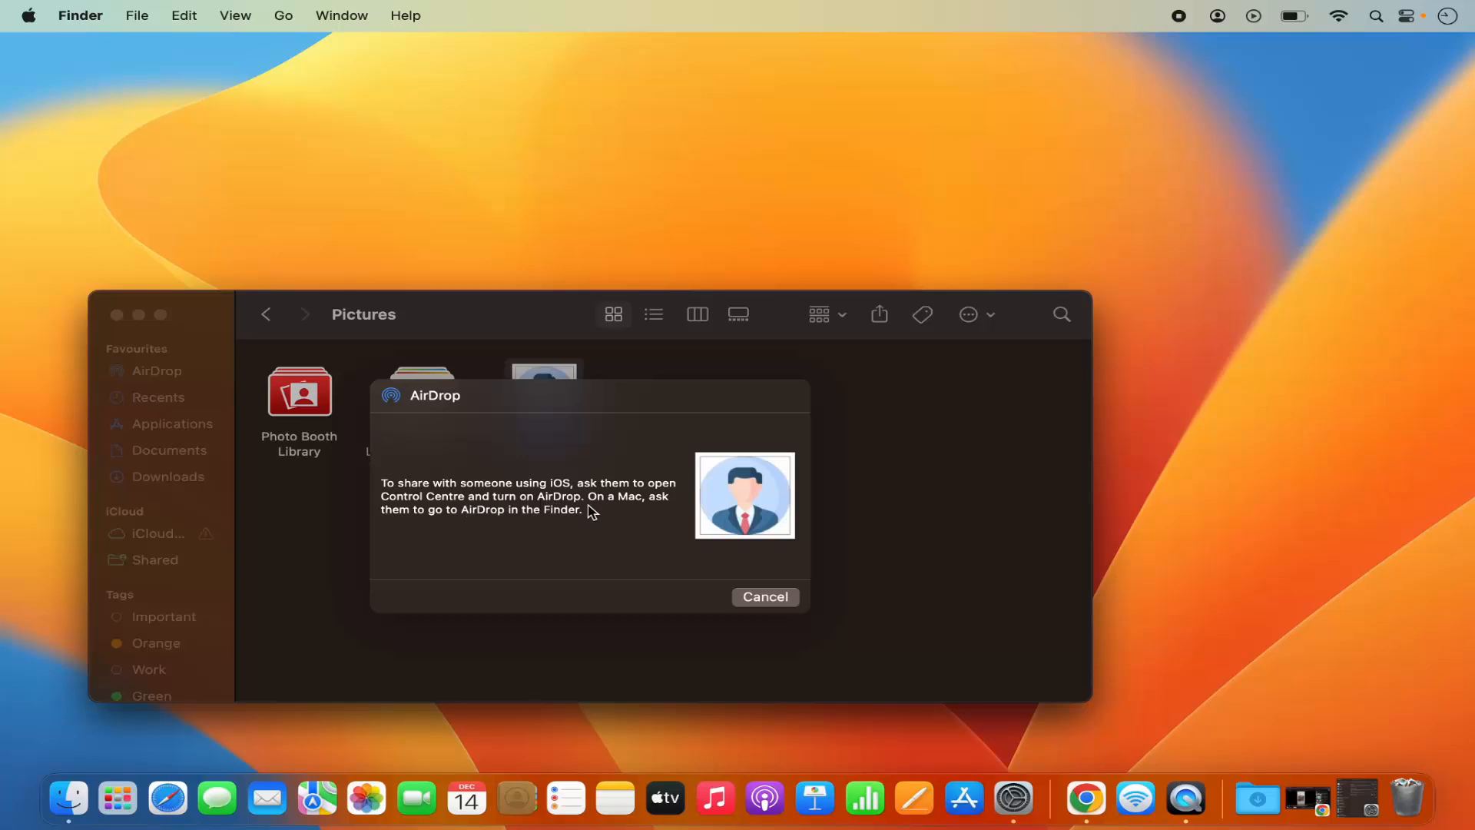
mouse_move(446, 525)
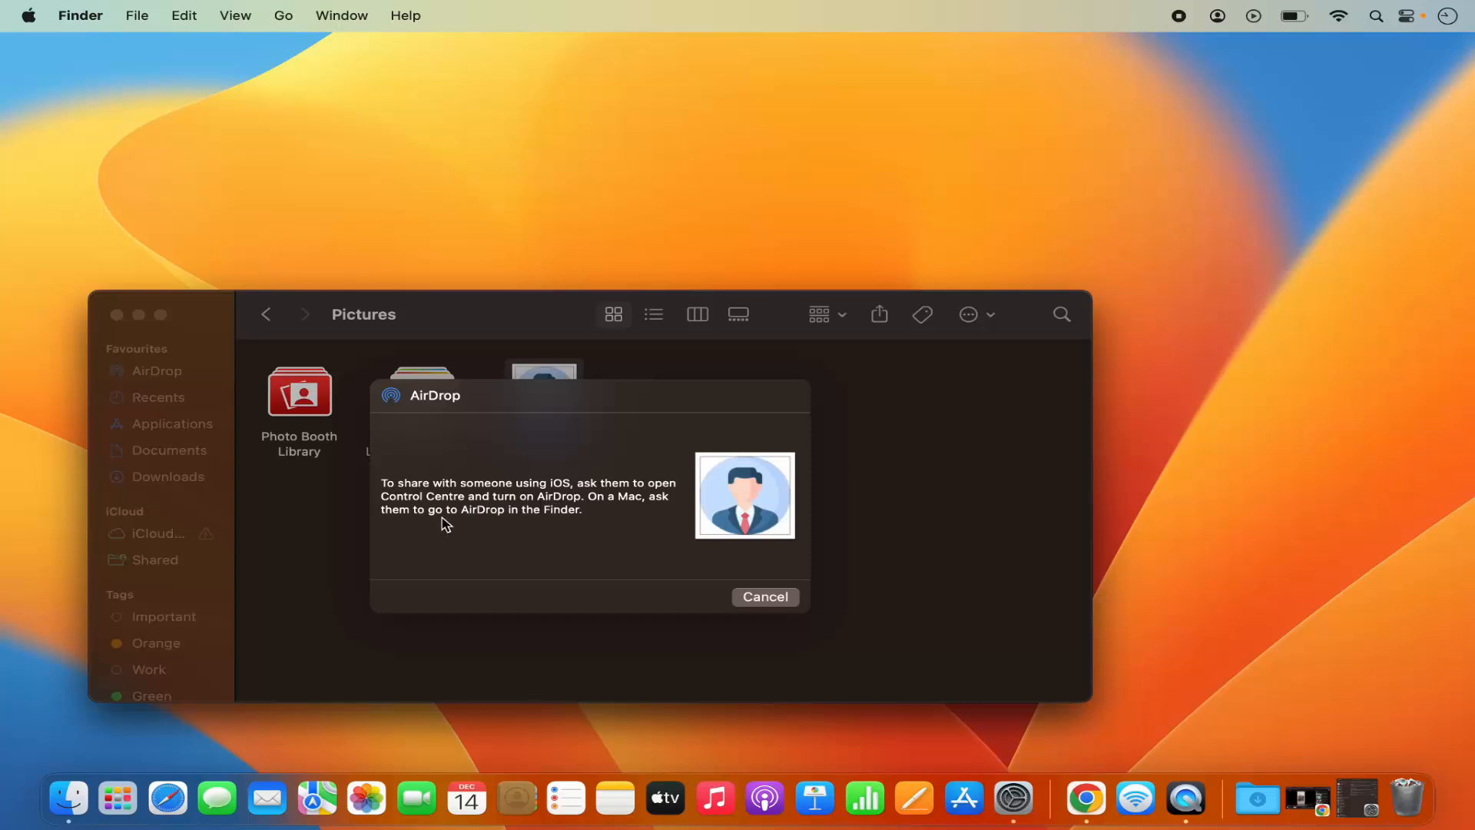
mouse_move(539, 526)
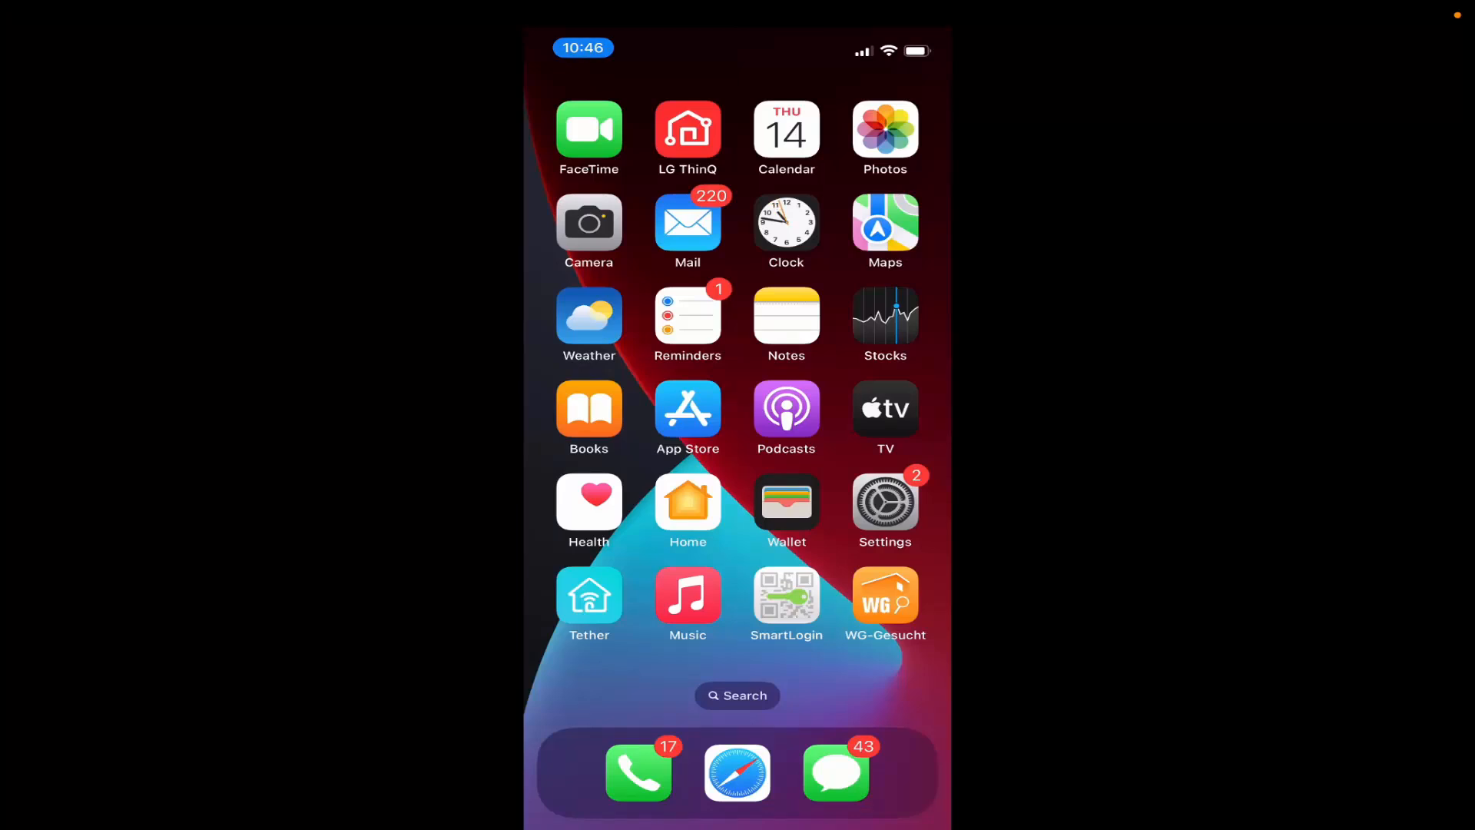
On the iPhone, set AirDrop receiving to Everyone for 10 Minutes
left_click(884, 505)
type("Air")
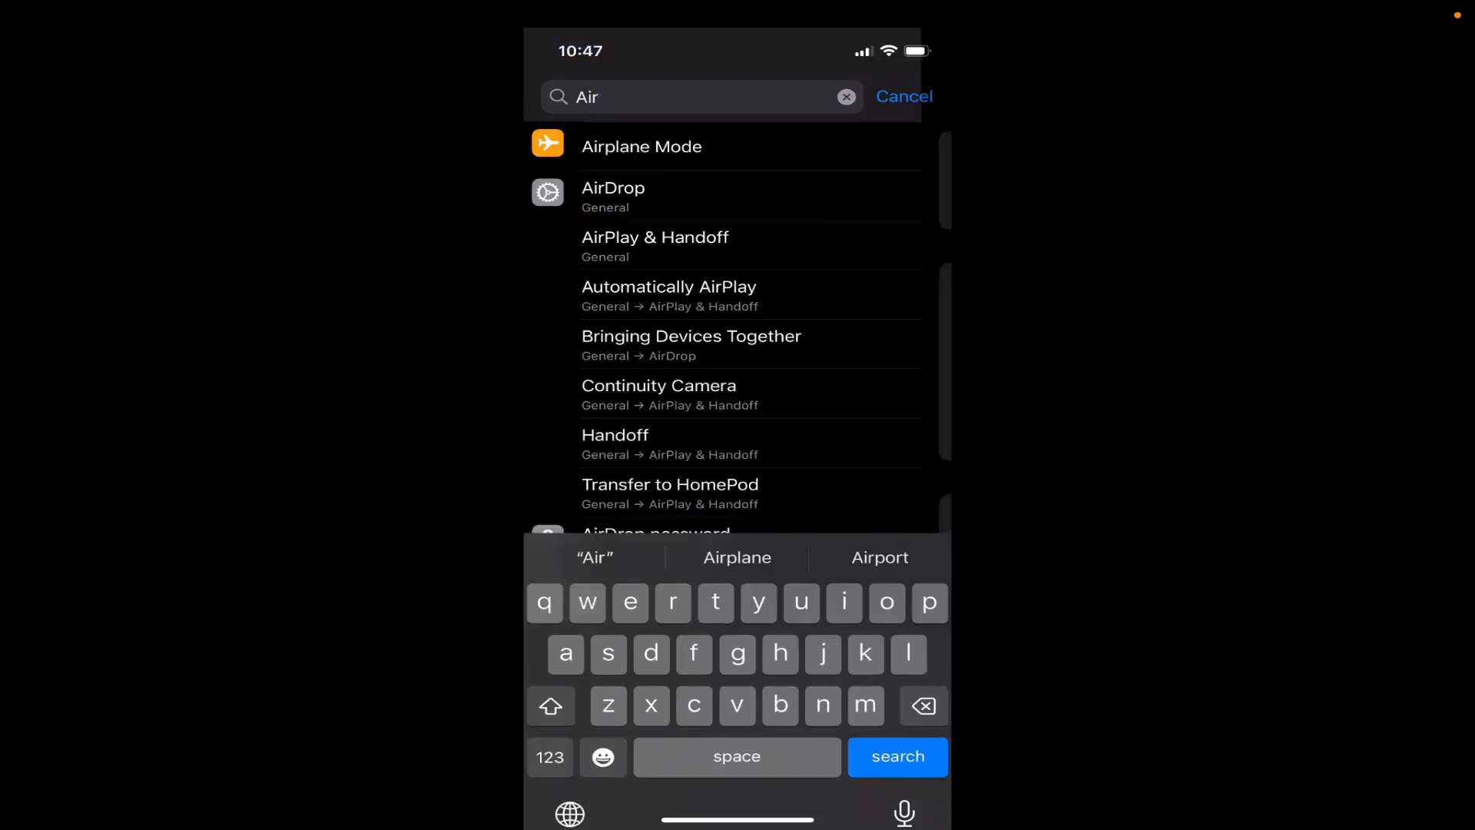
left_click(613, 195)
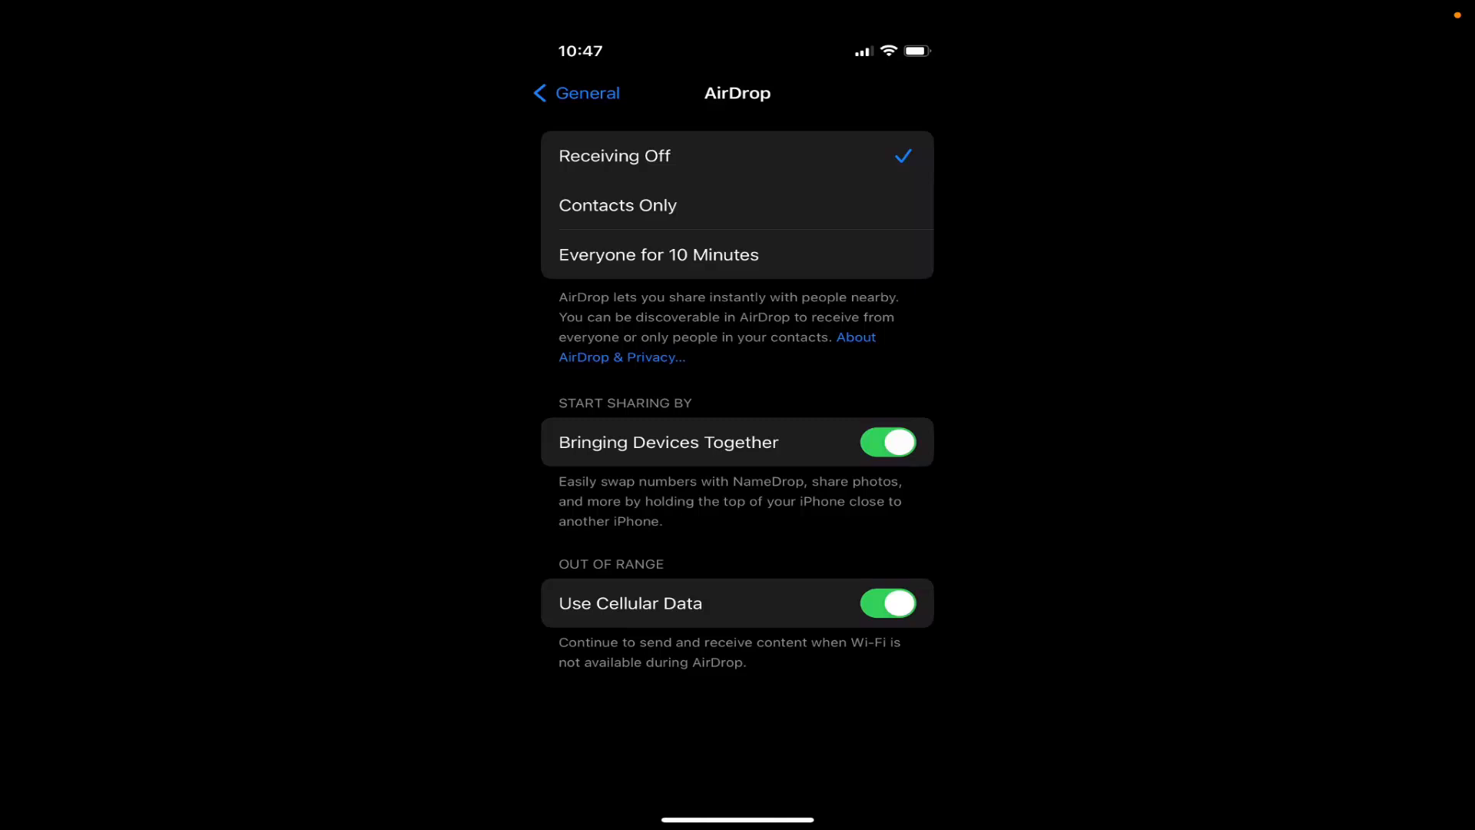
left_click(659, 253)
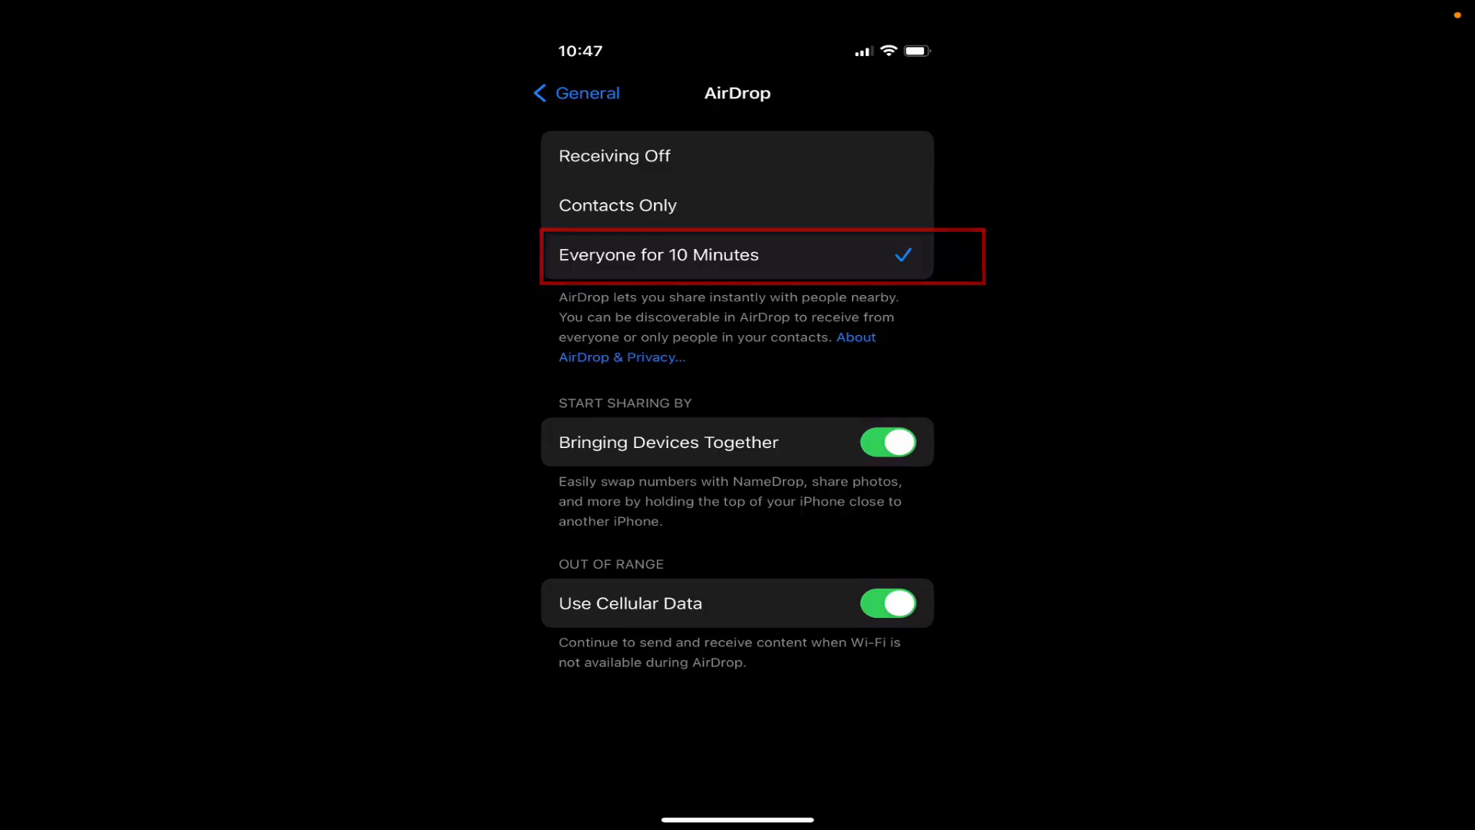
left_click(660, 253)
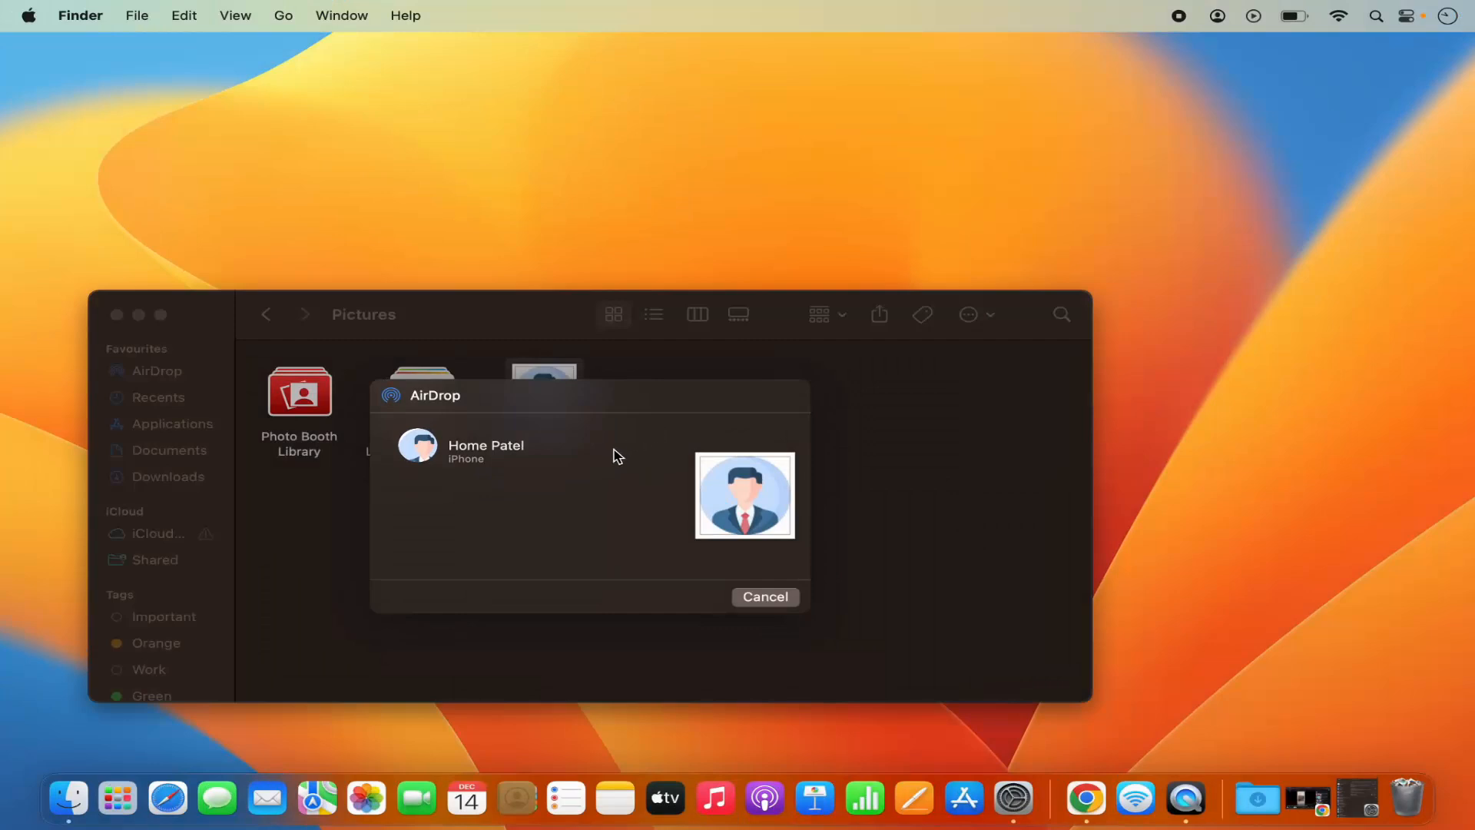
mouse_move(505, 443)
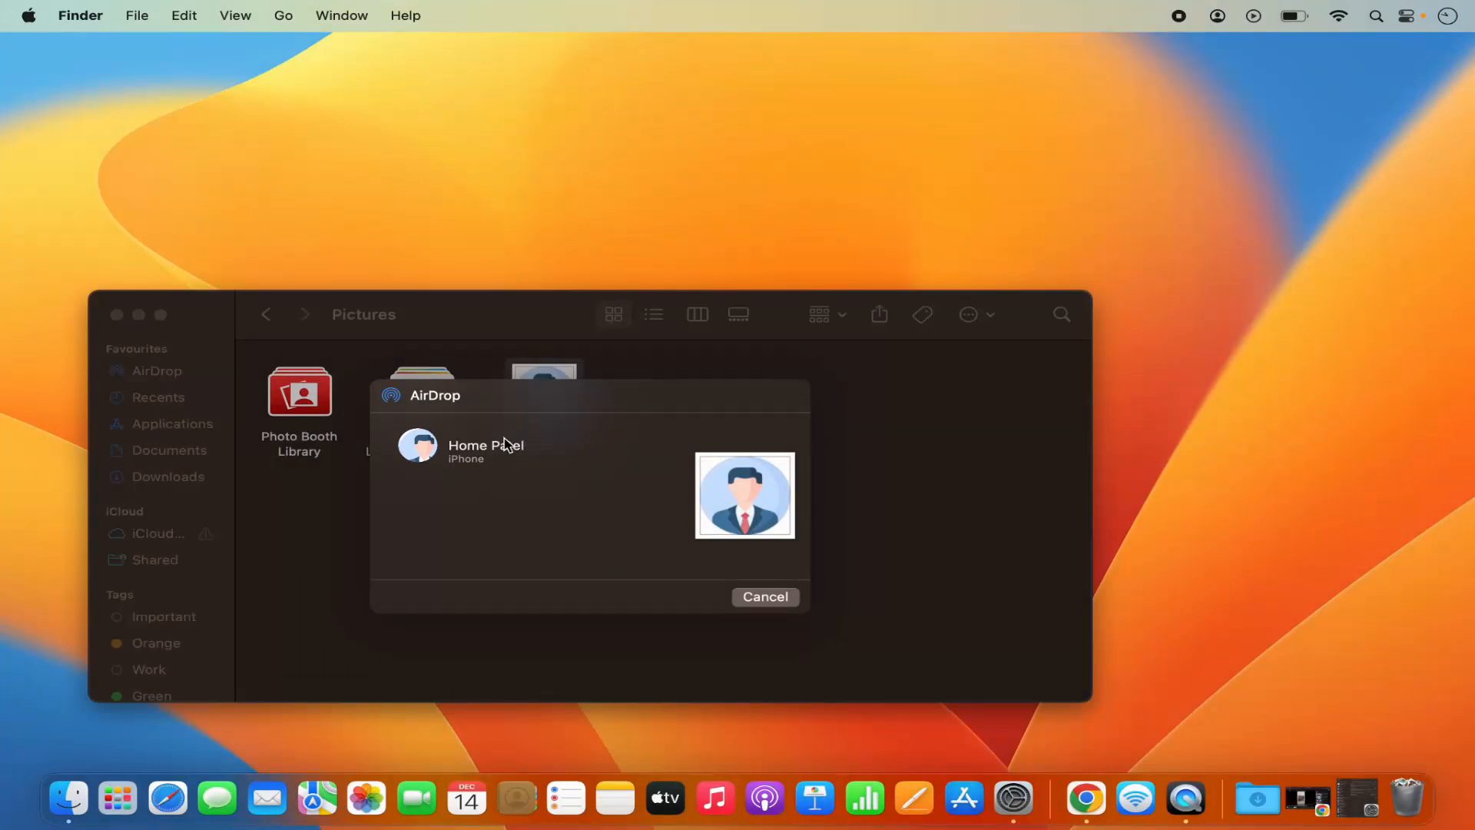
mouse_move(462, 452)
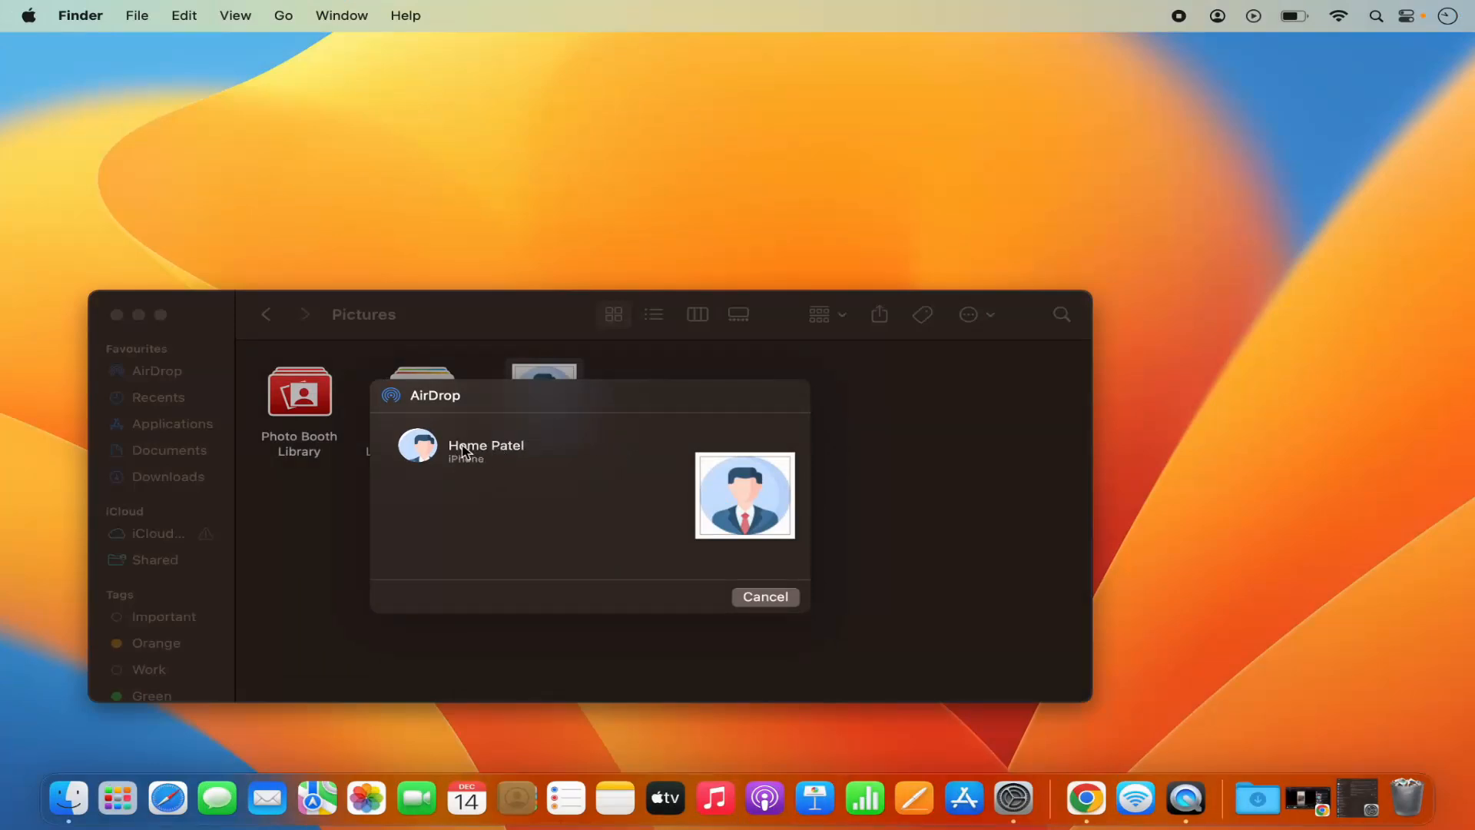
mouse_move(499, 458)
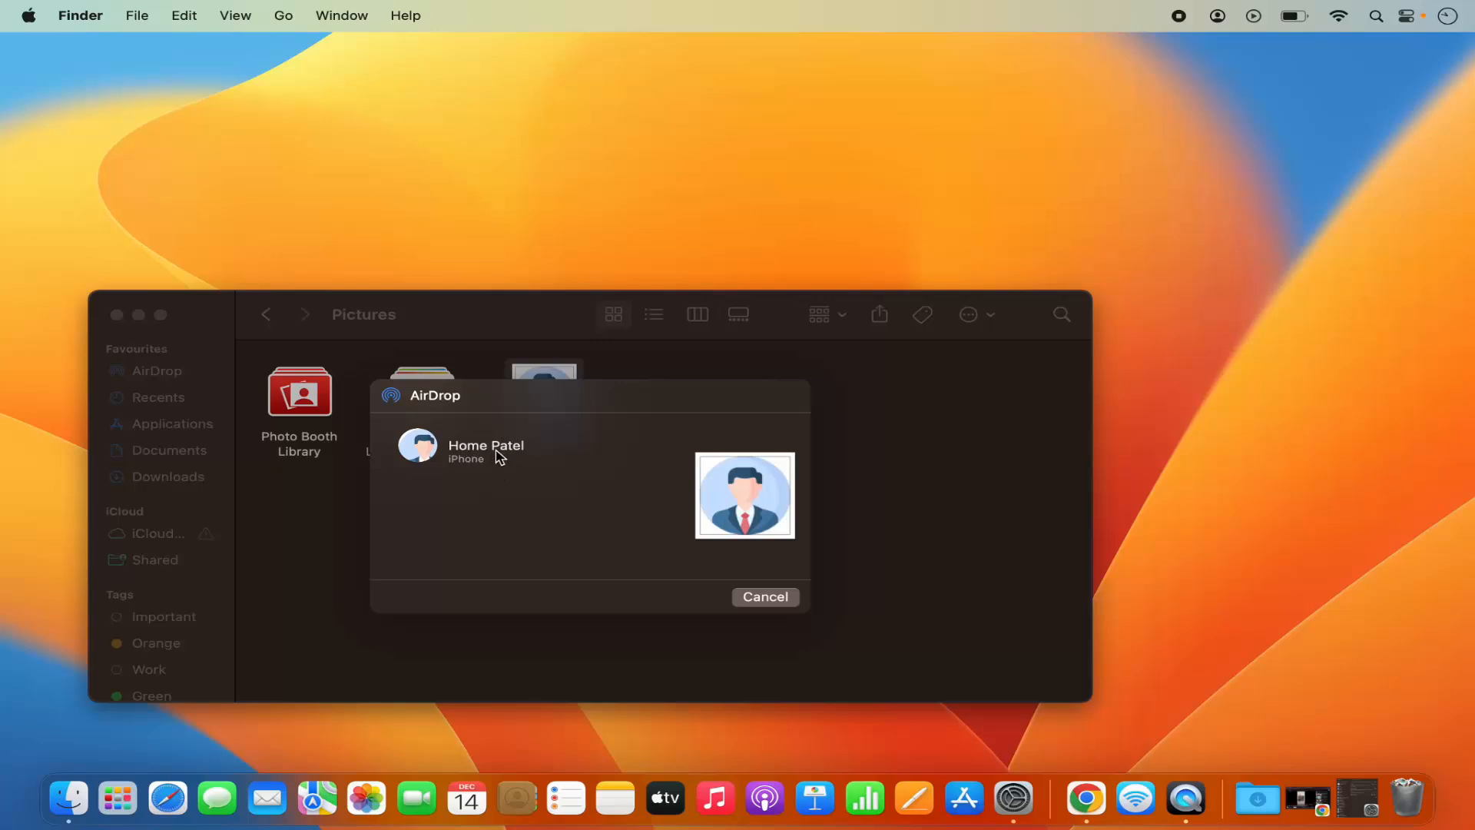
Dismiss the empty AirDrop window, returning to profile.png in Pictures
left_click(765, 596)
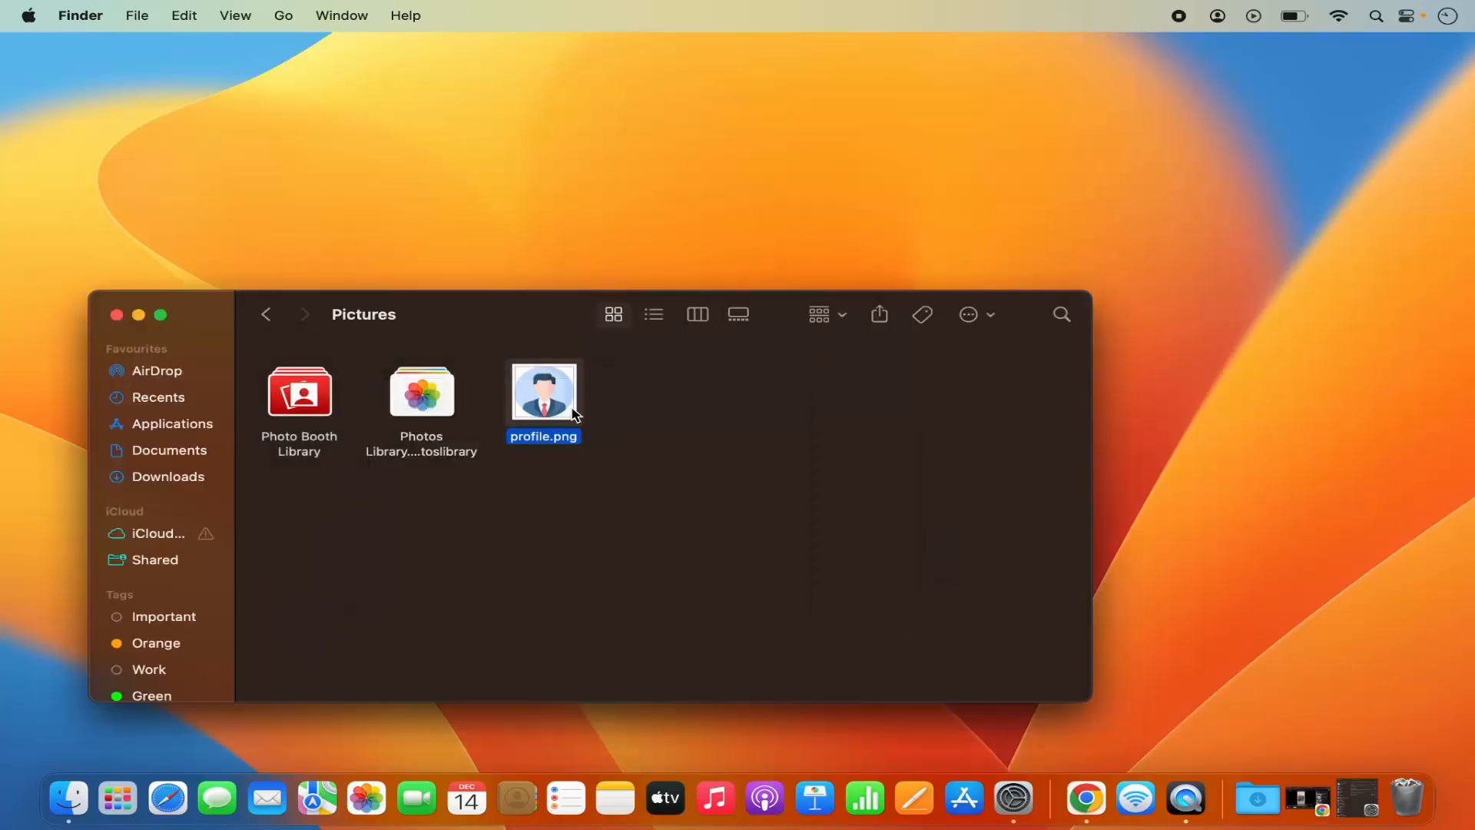
Reopen AirDrop sharing for profile.png, now listing the iPhone as recipient
right_click(542, 389)
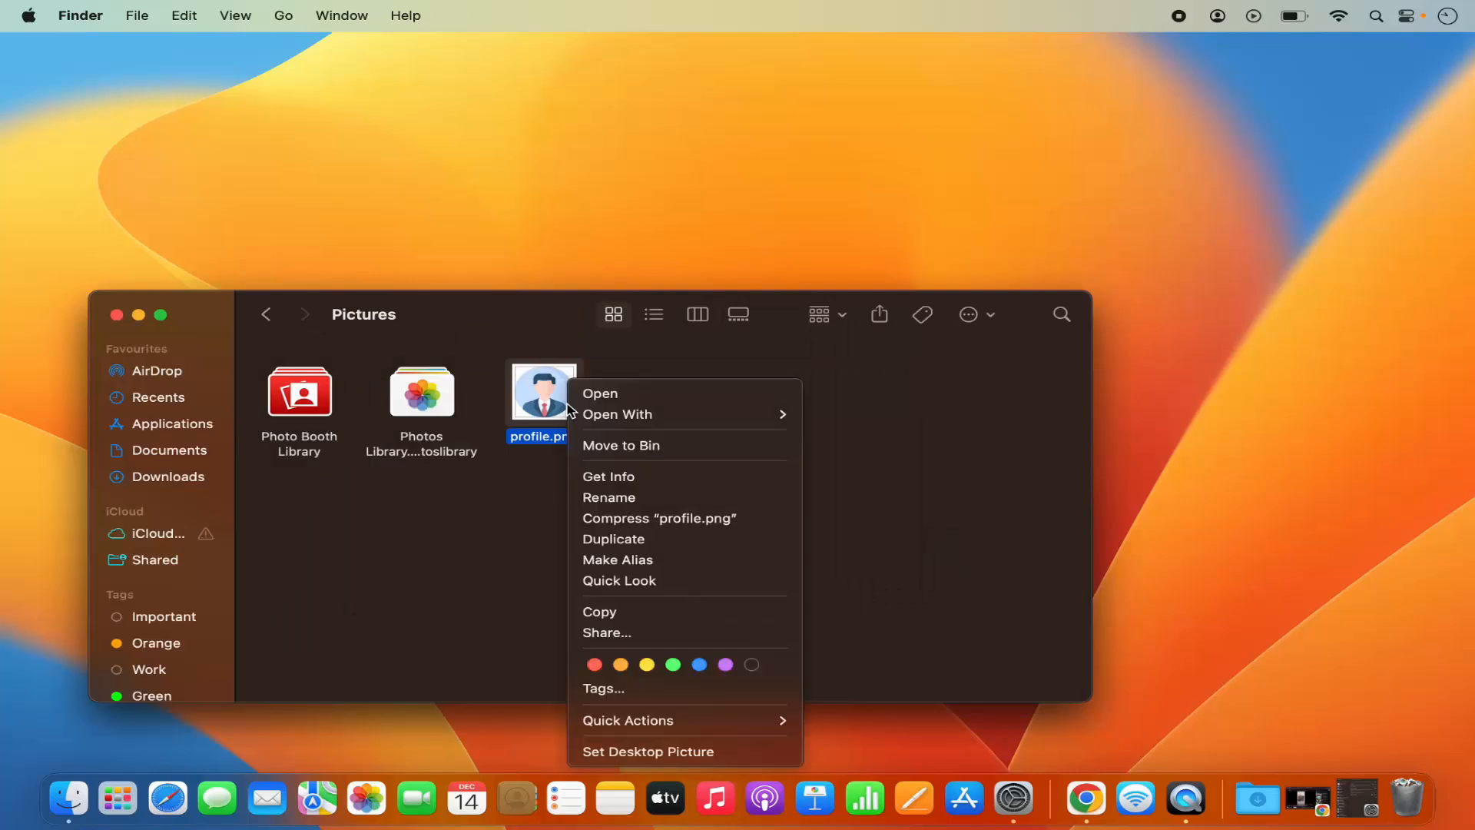
left_click(606, 632)
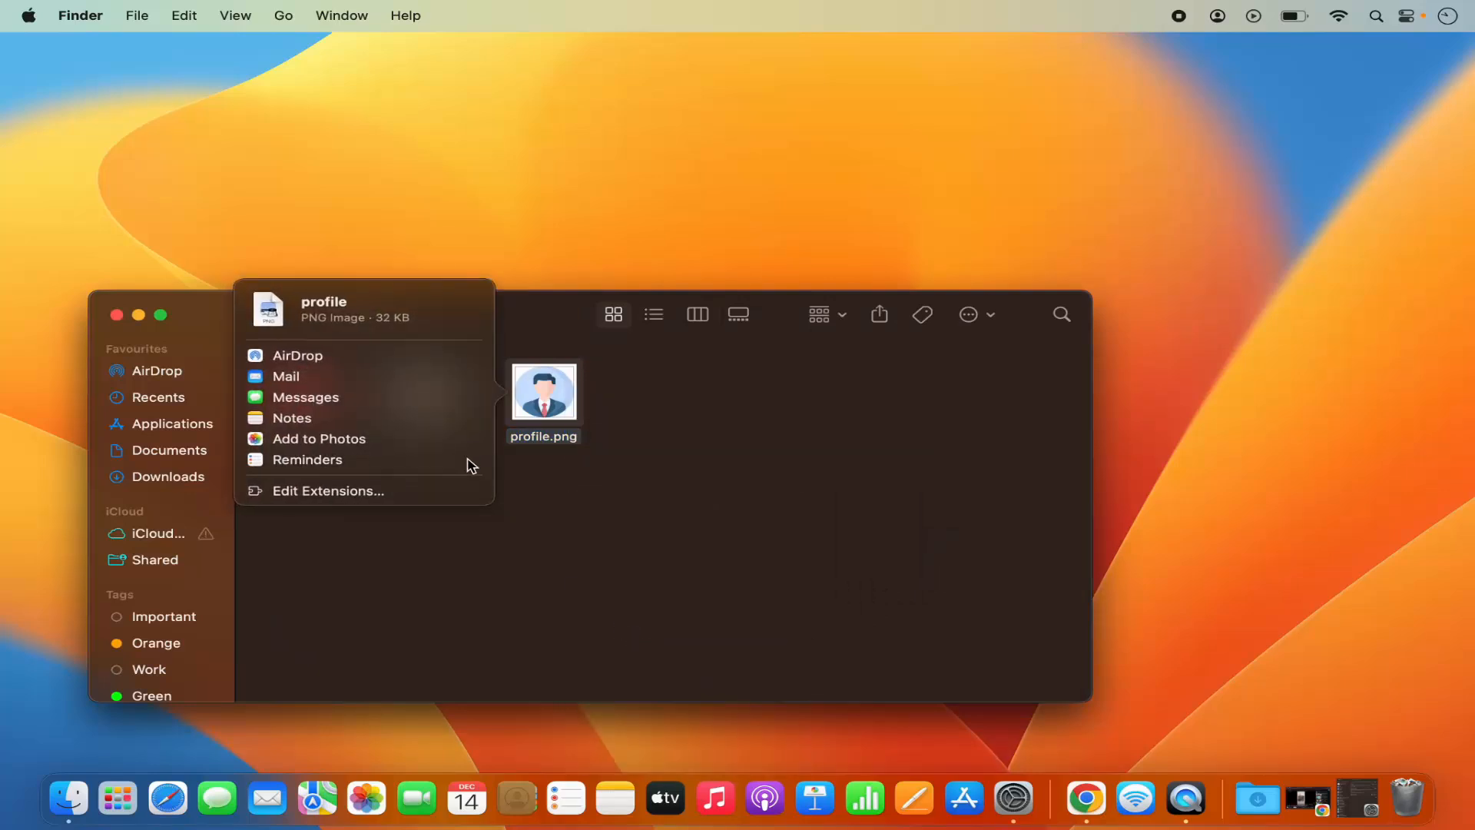
left_click(300, 355)
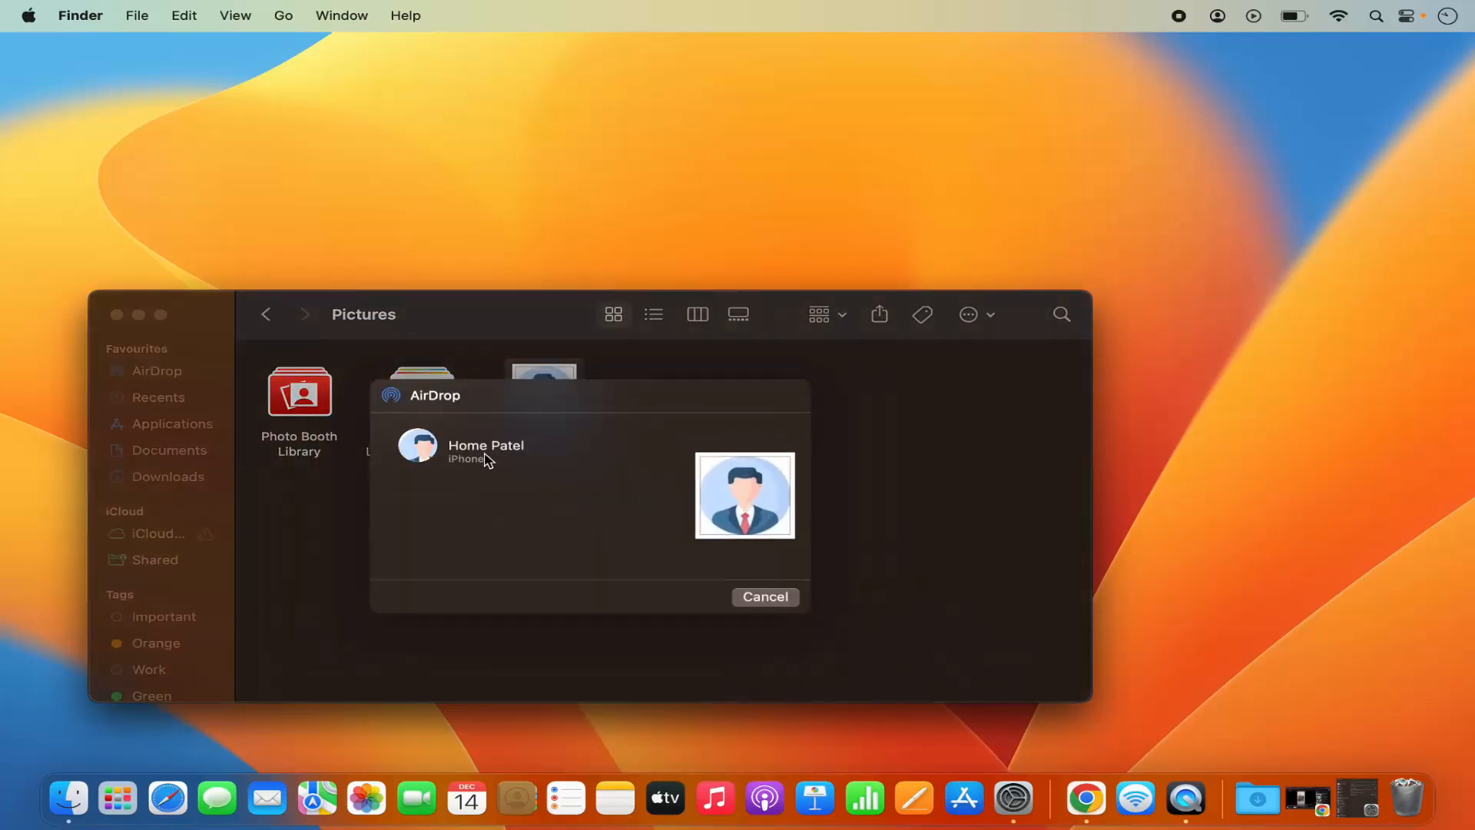
mouse_move(514, 455)
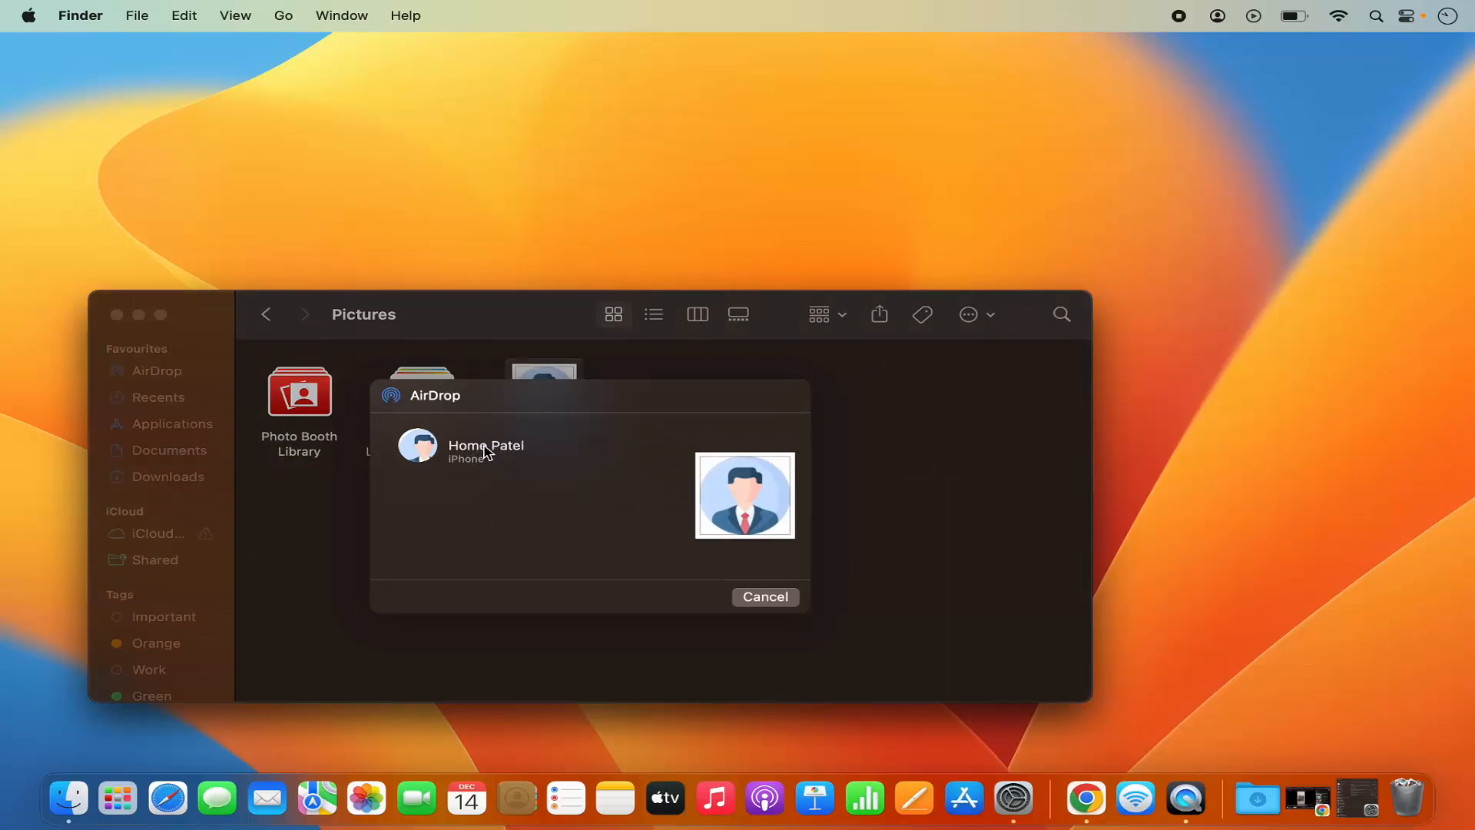
mouse_move(519, 523)
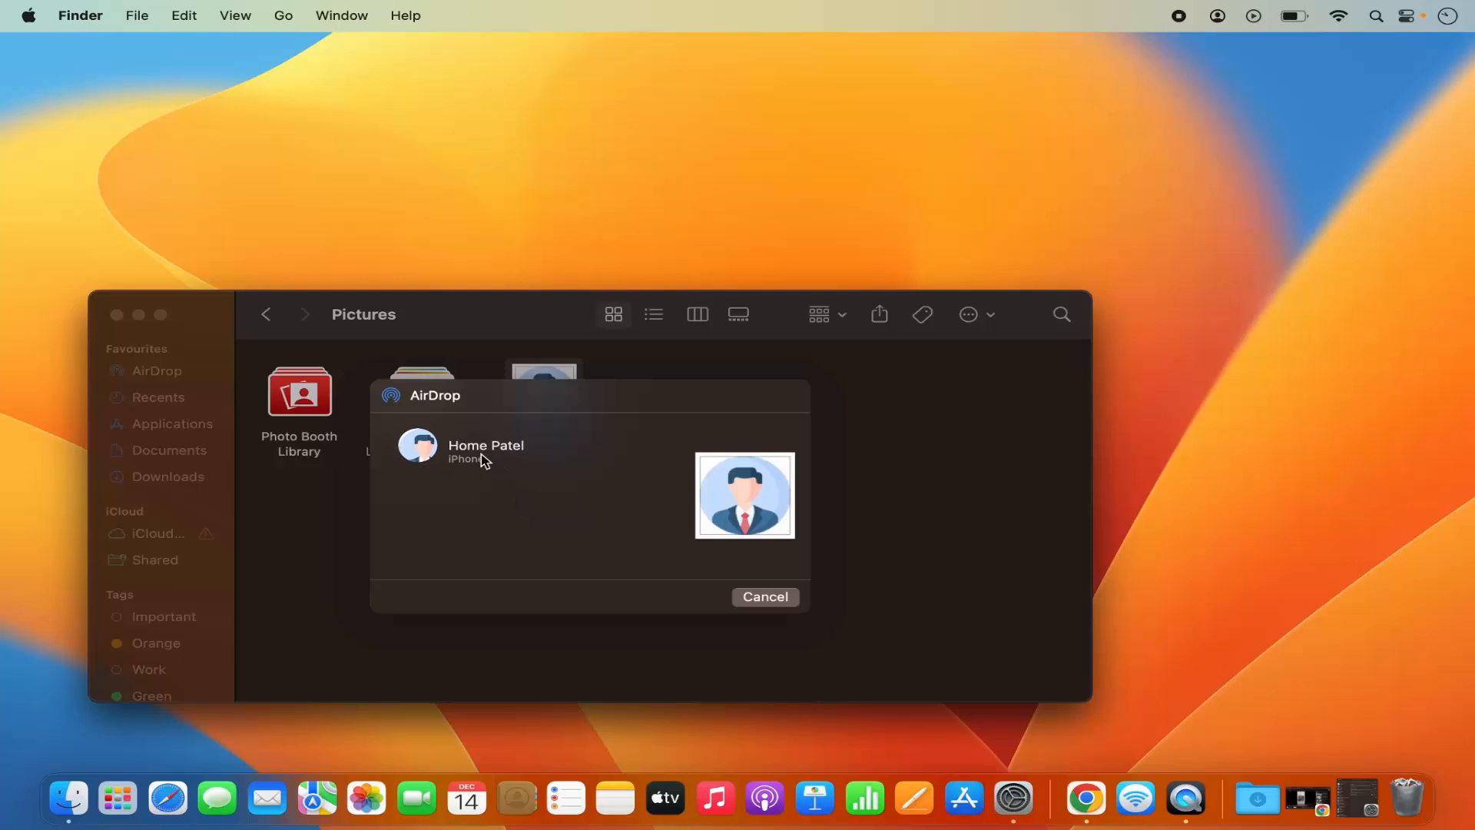
Send profile.png to the iPhone and wait for the Sent status
left_click(485, 452)
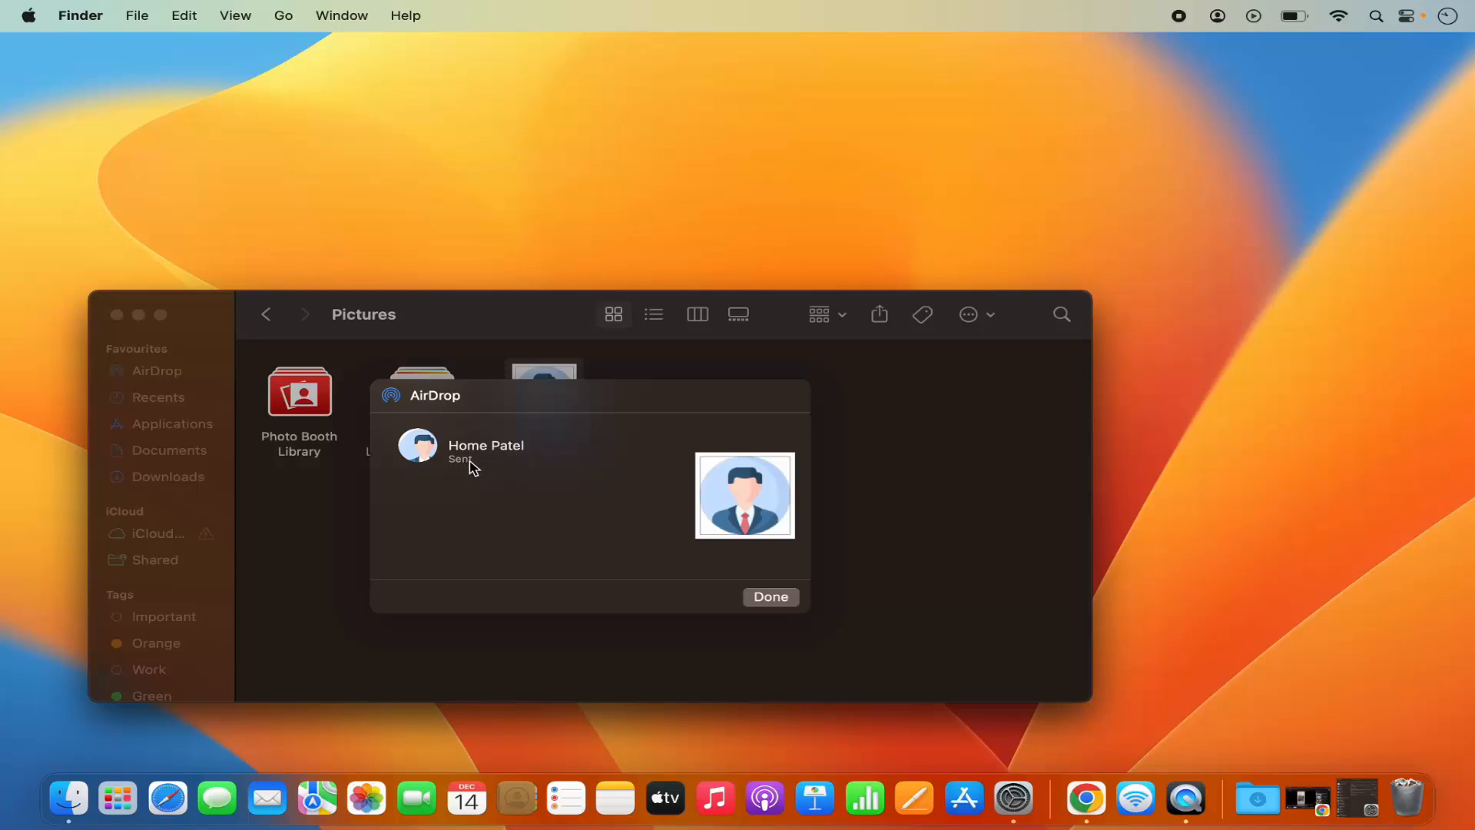
mouse_move(489, 475)
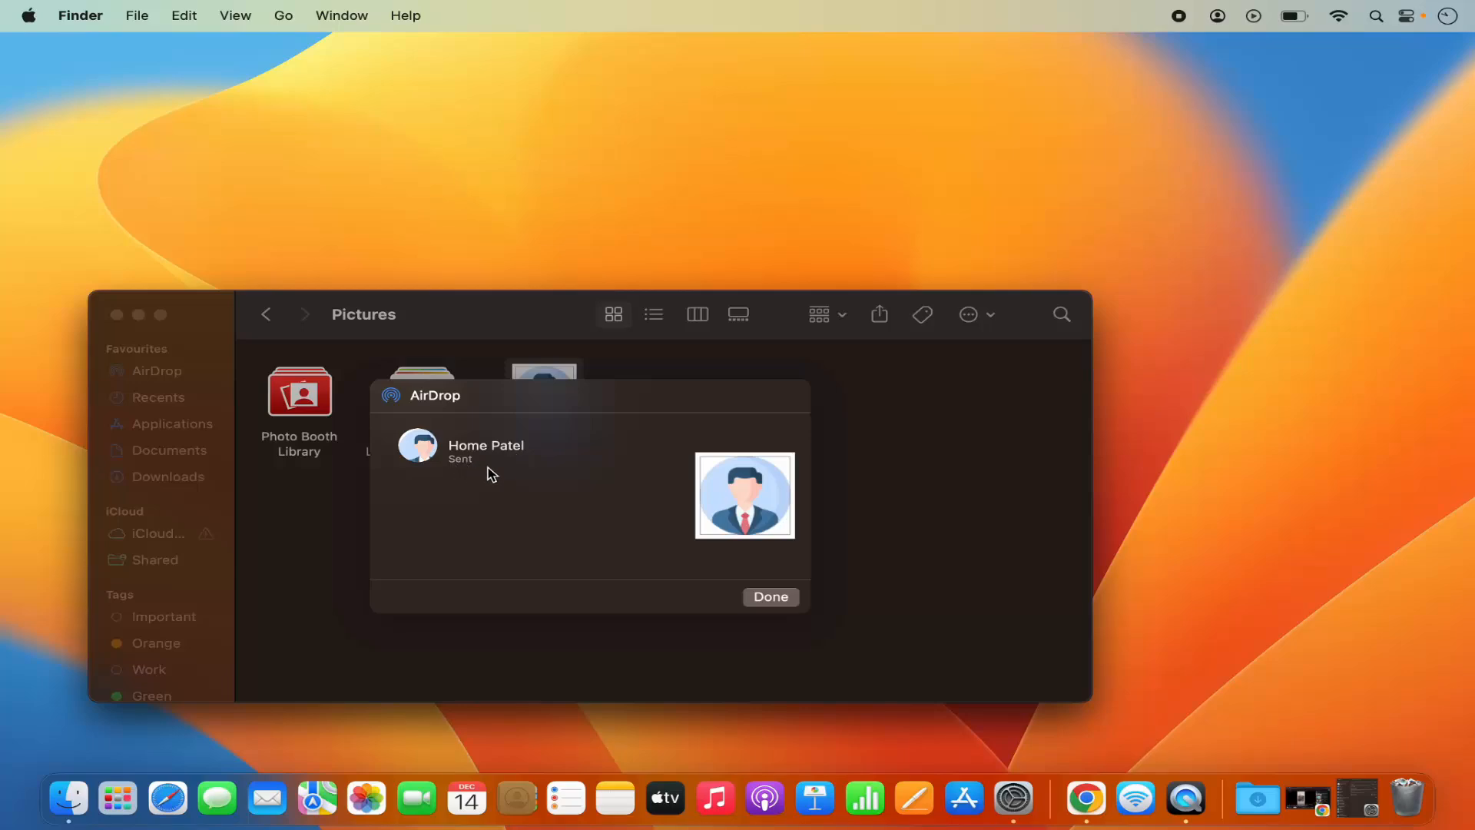